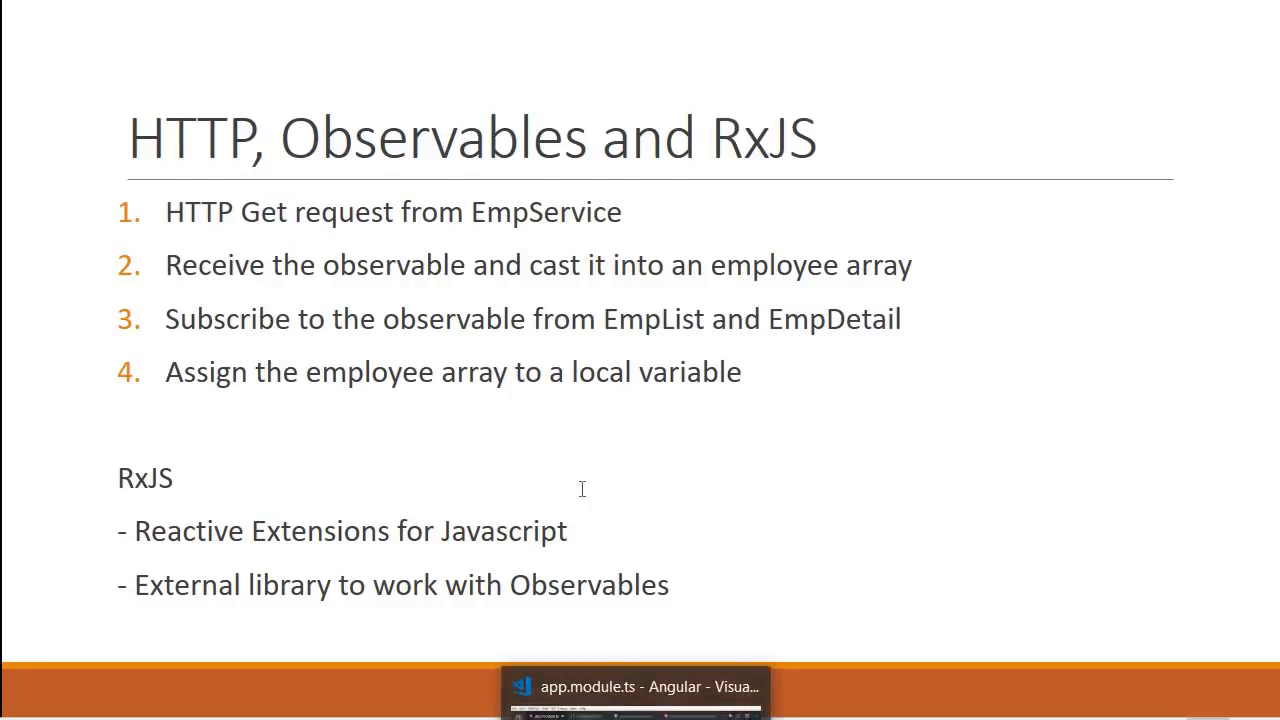
left_click(635, 687)
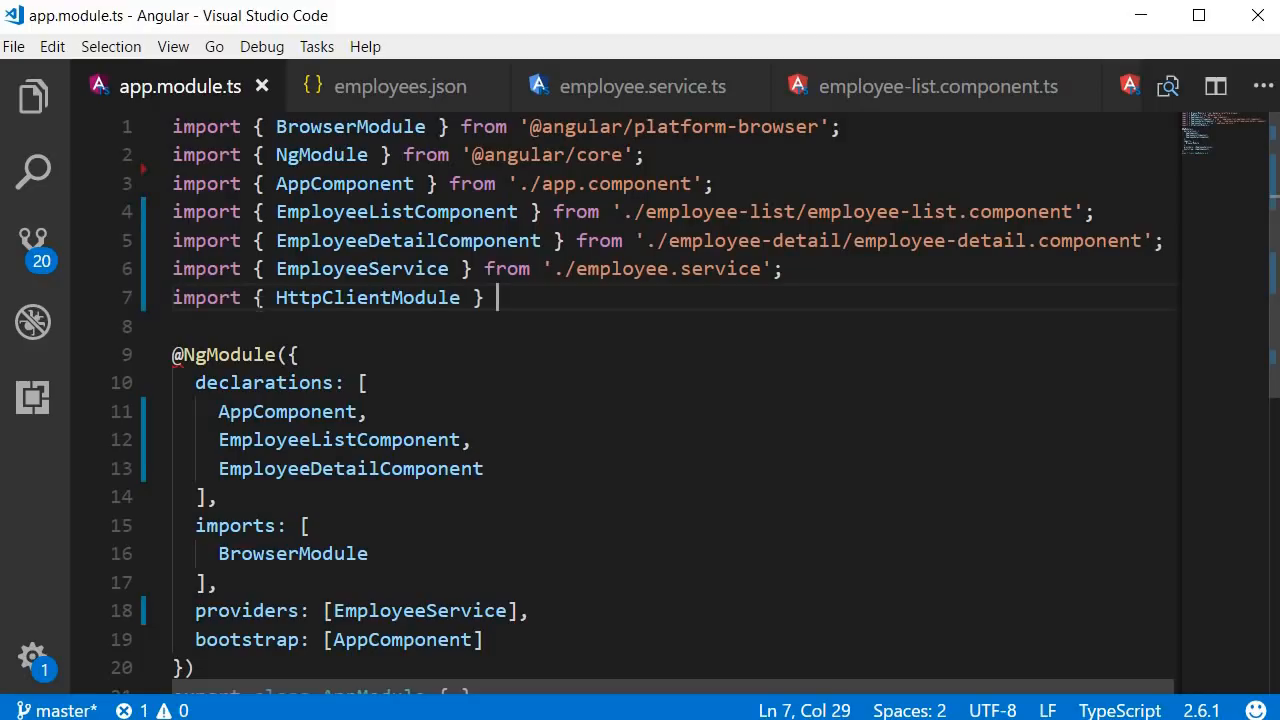
type("from '@angular/common/http';")
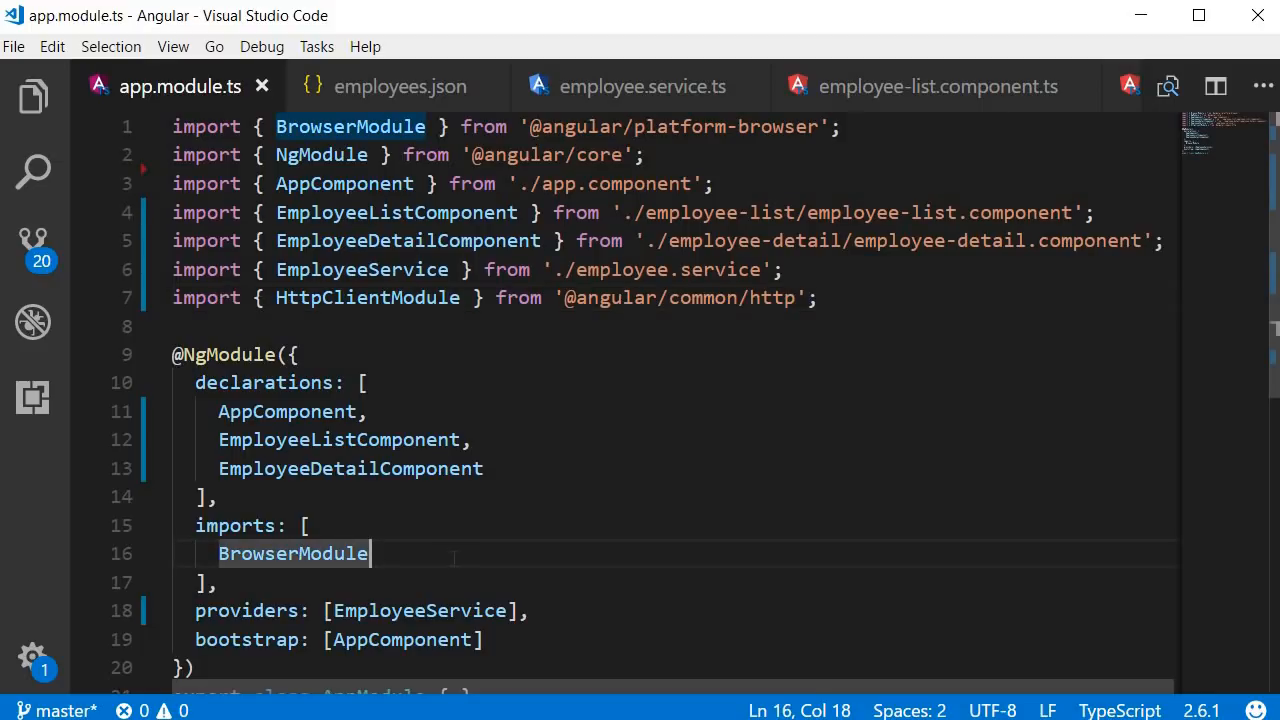
scroll("down", 3)
type("HttpClientModule")
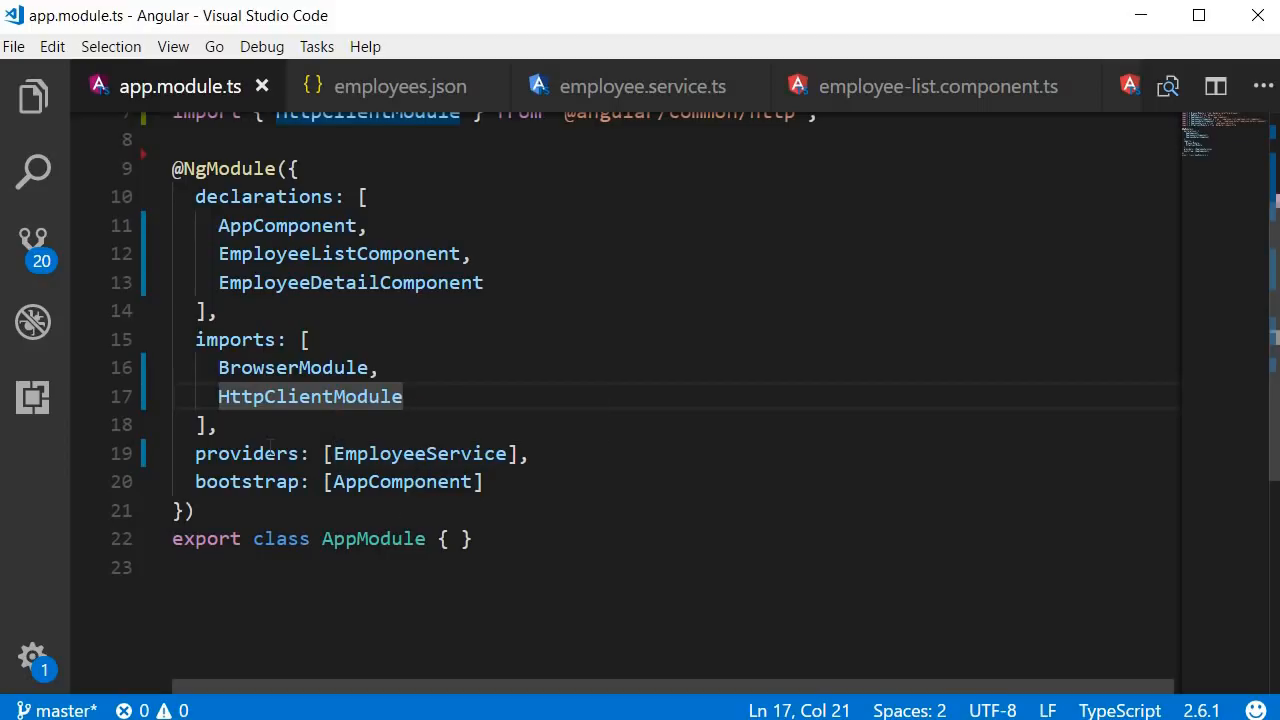
double_click(246, 453)
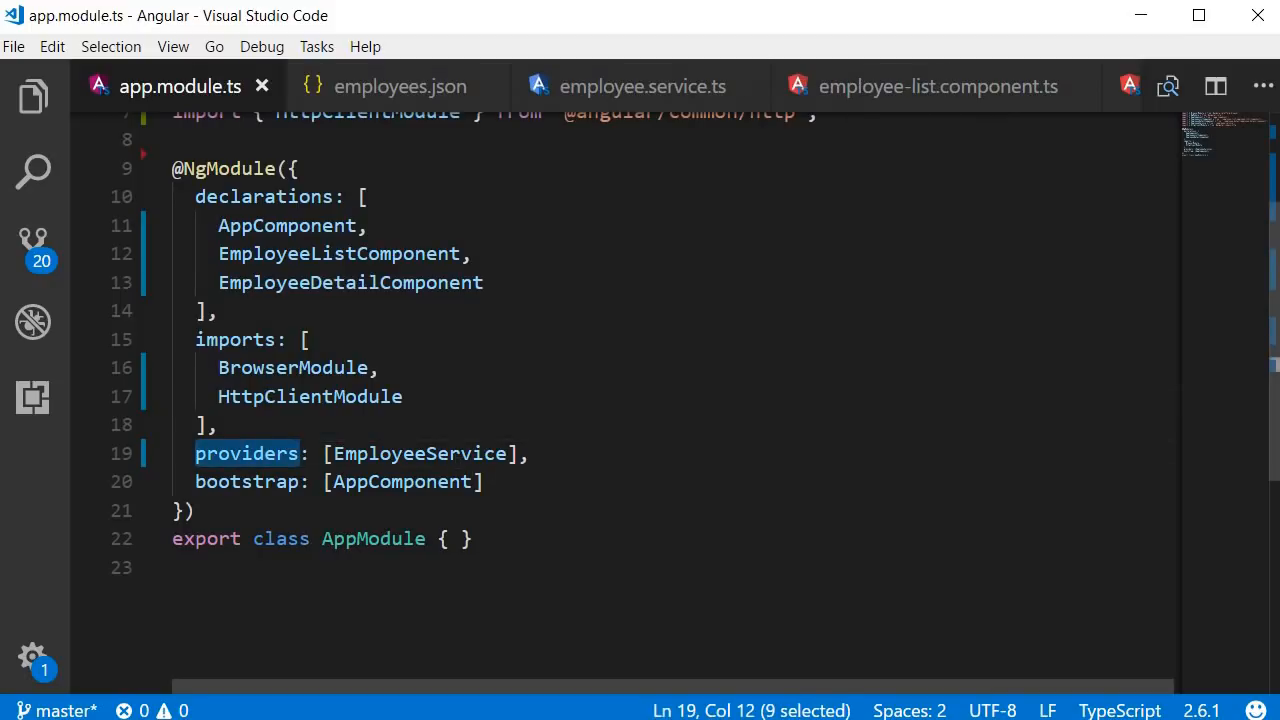
left_click(403, 396)
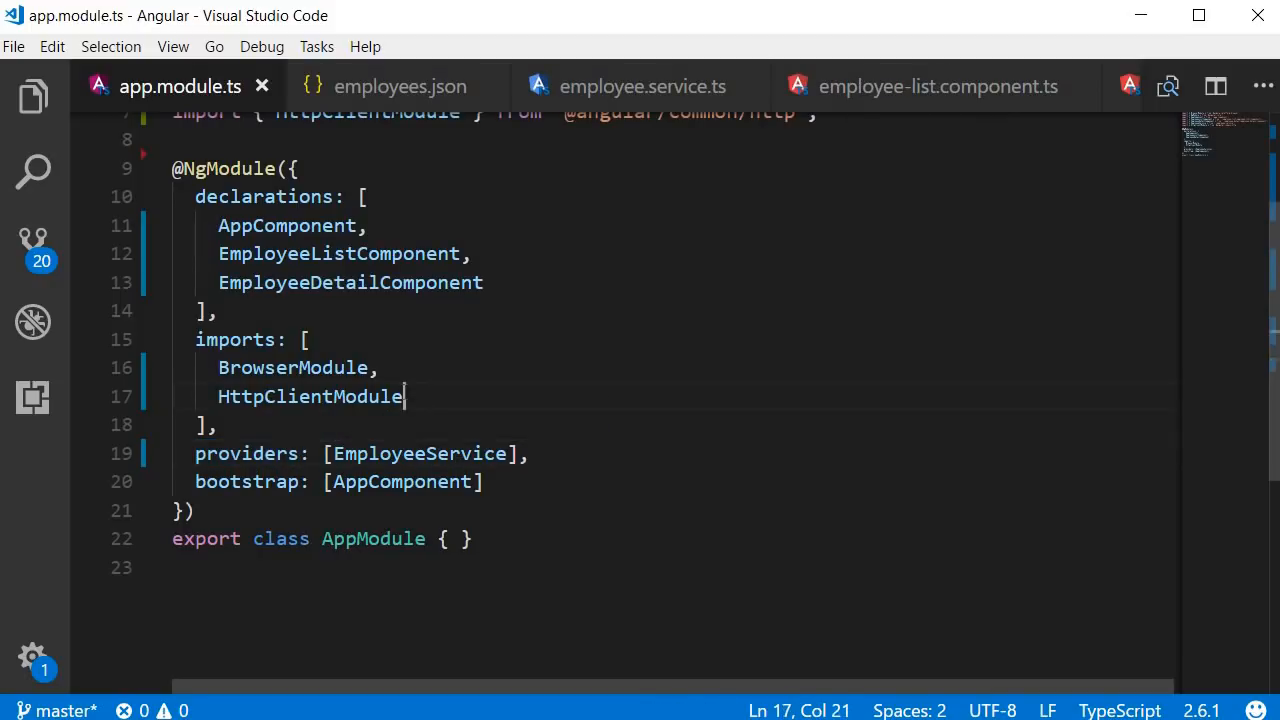
double_click(311, 396)
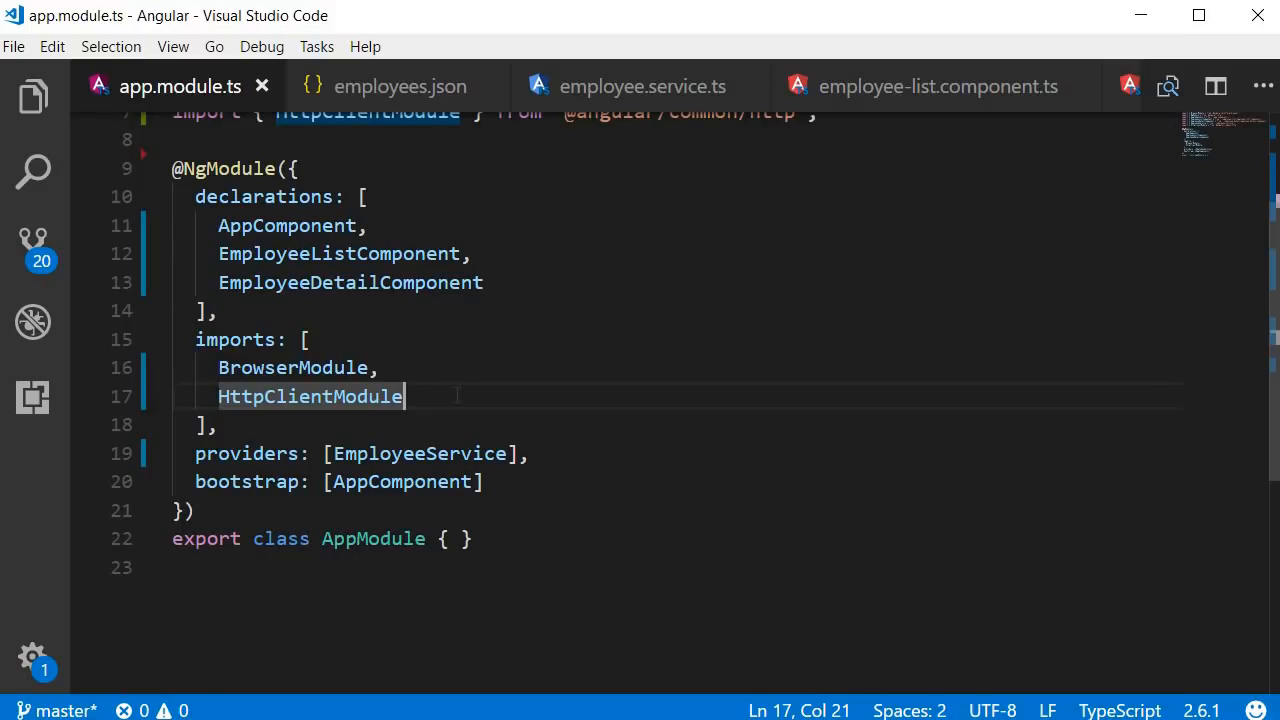
mouse_move(642, 86)
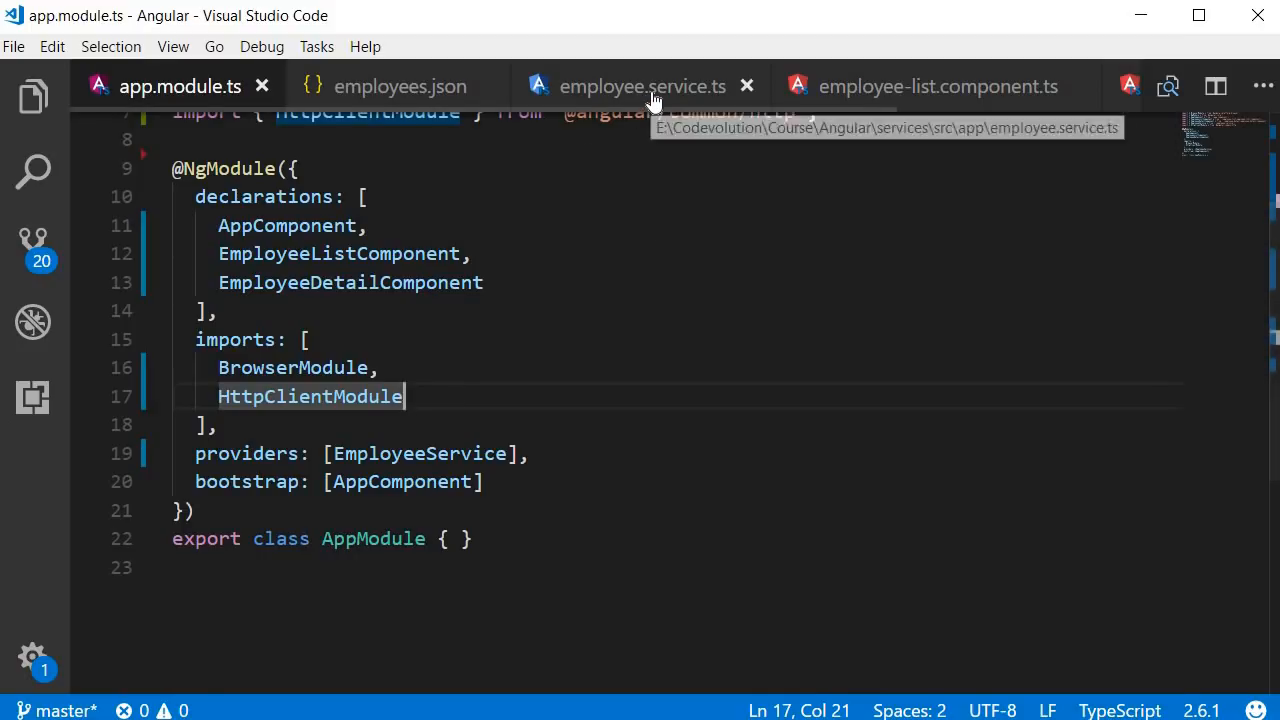
Step: Add 'private http: HttpClient' to the EmployeeService constructor, auto-importing HttpClient
left_click(642, 86)
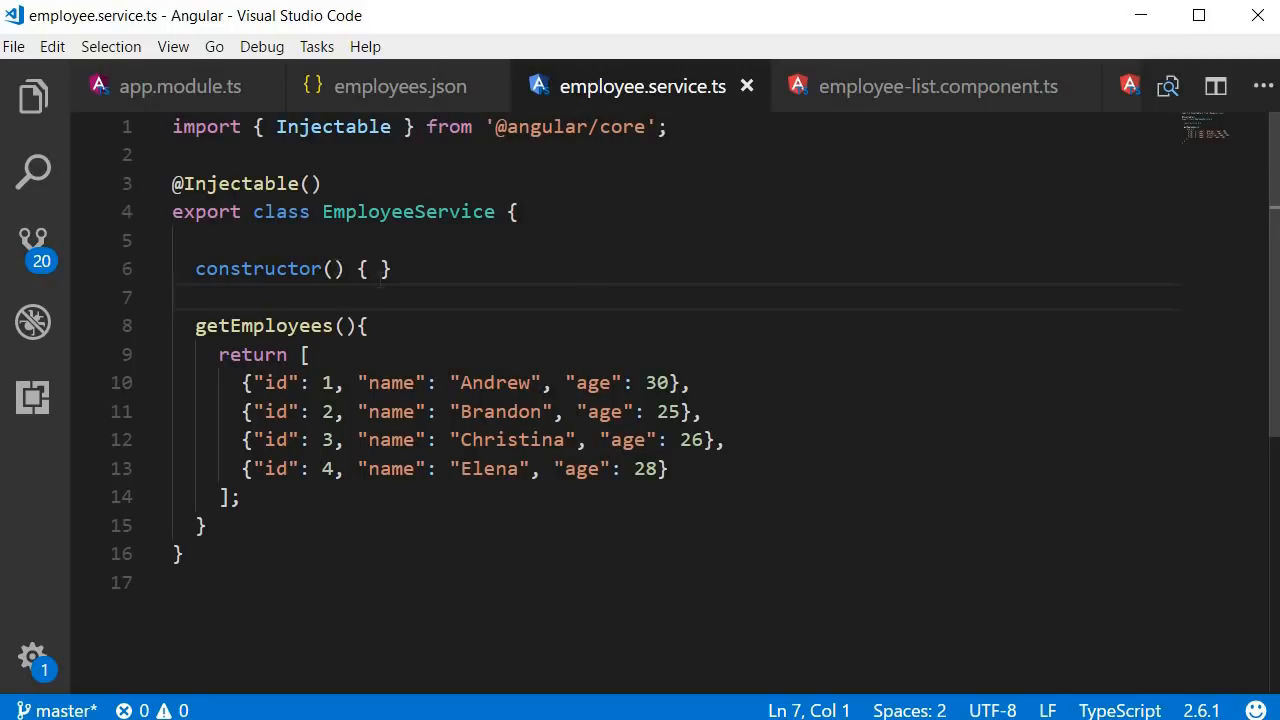
left_click(332, 268)
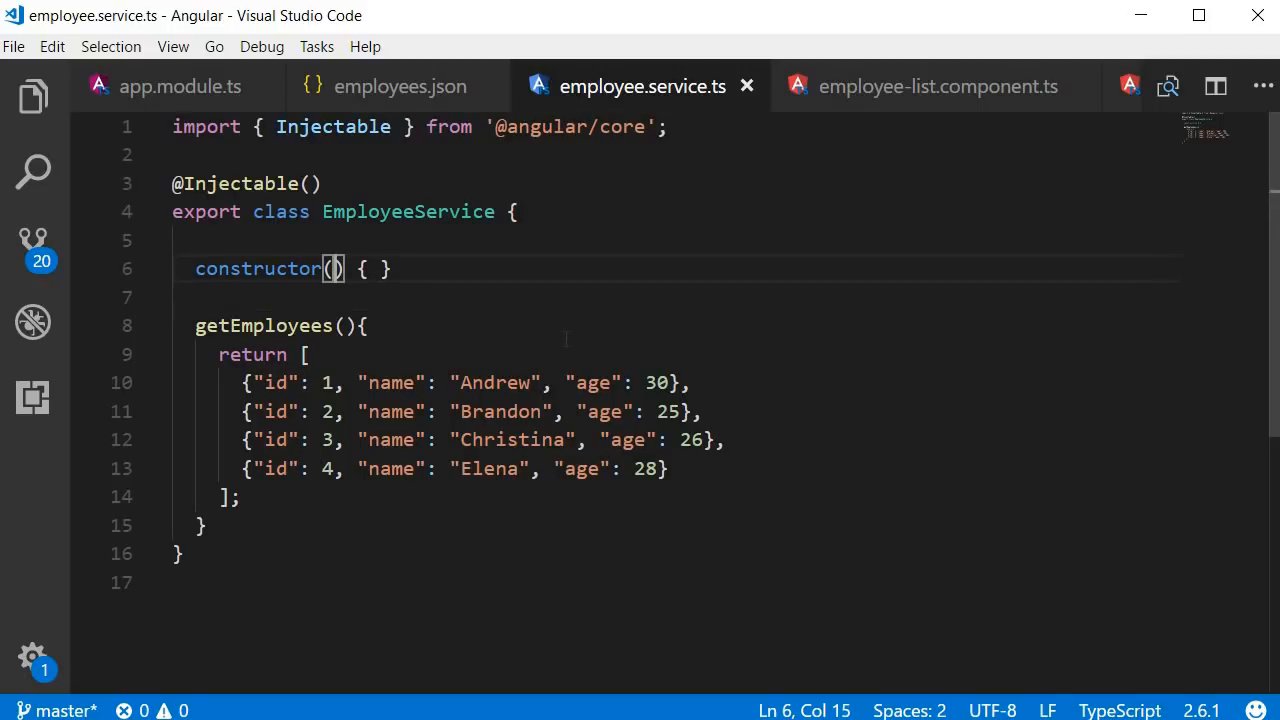
mouse_move(567, 349)
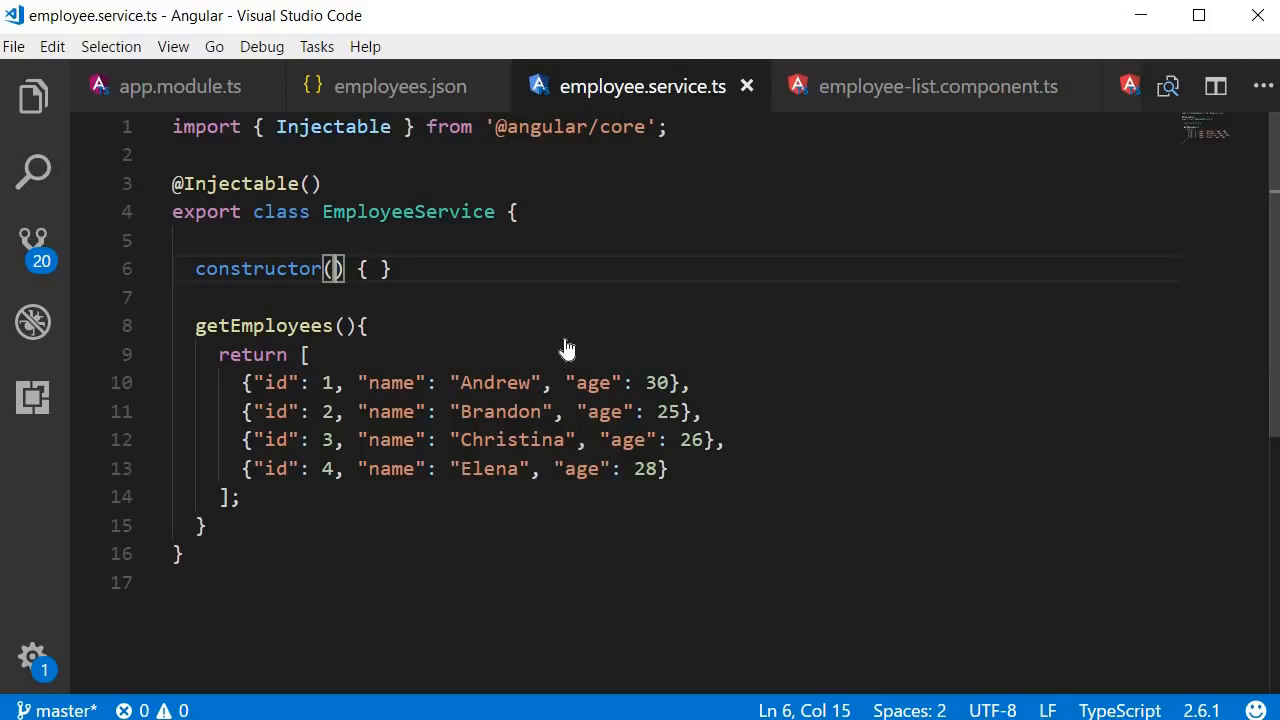
type("private http")
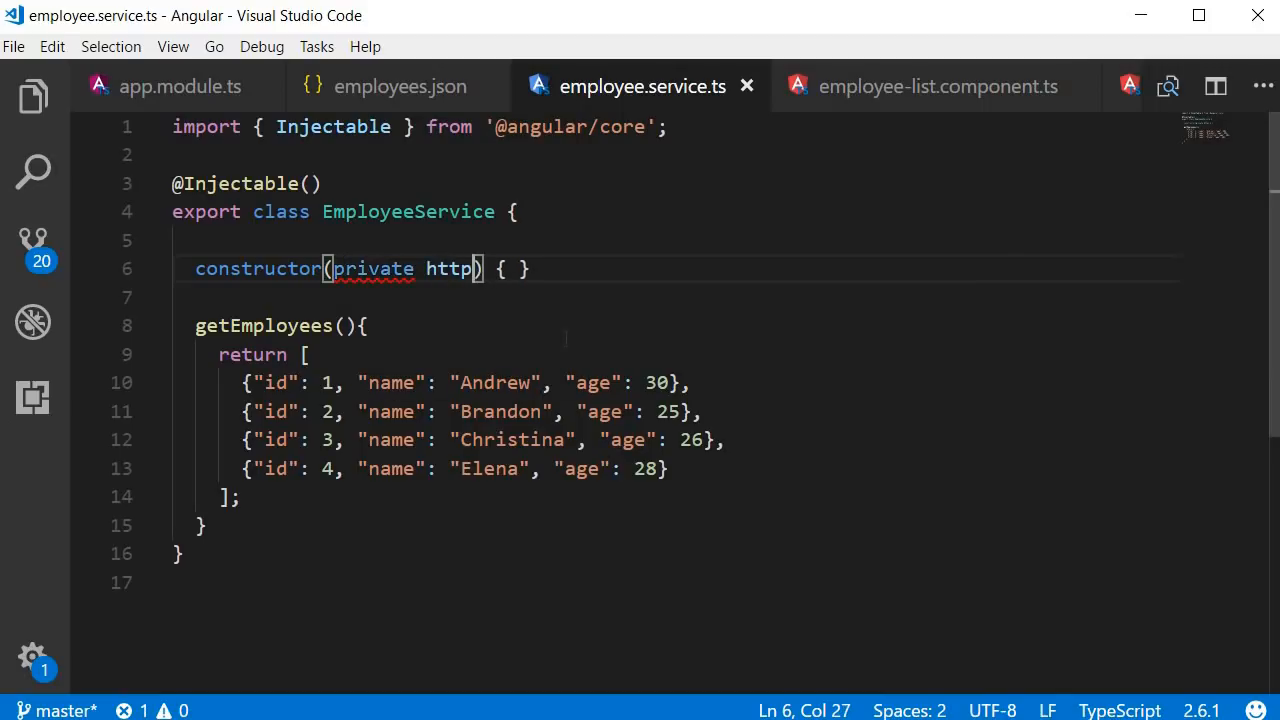
type(": HttpClient")
left_click(670, 154)
type("import { HttpClient } from '@angular/common/http';")
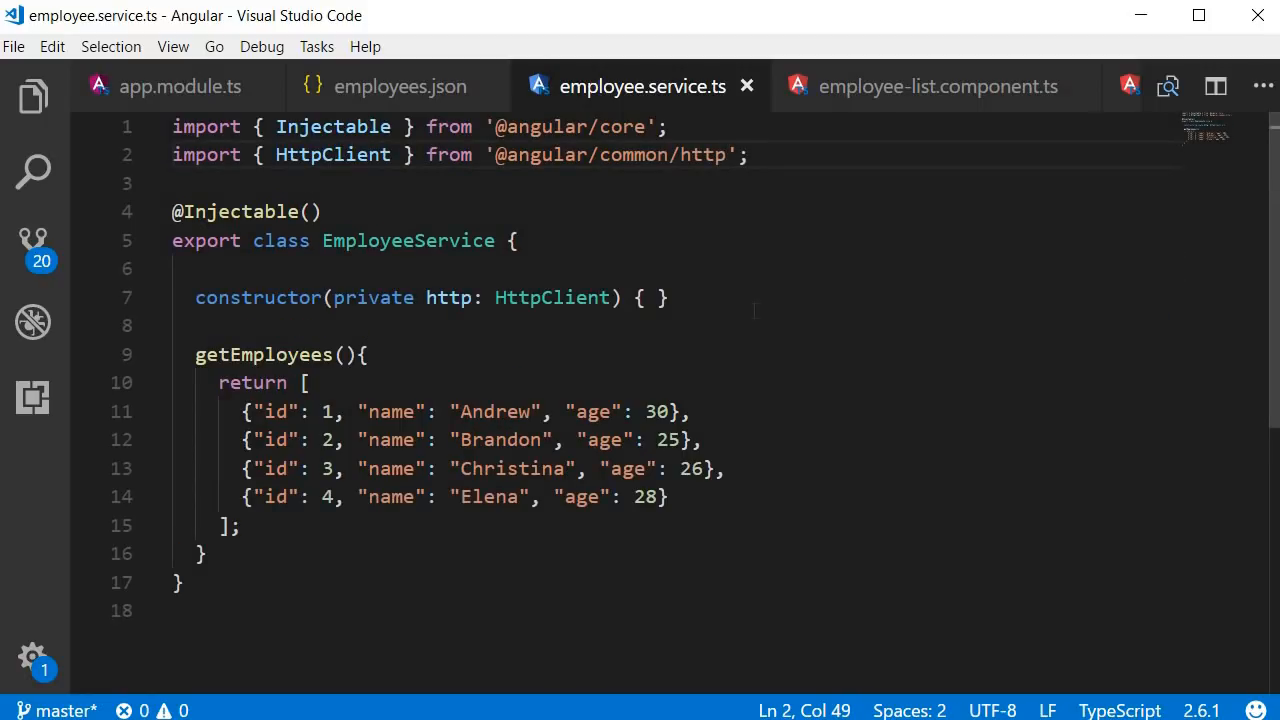
double_click(333, 154)
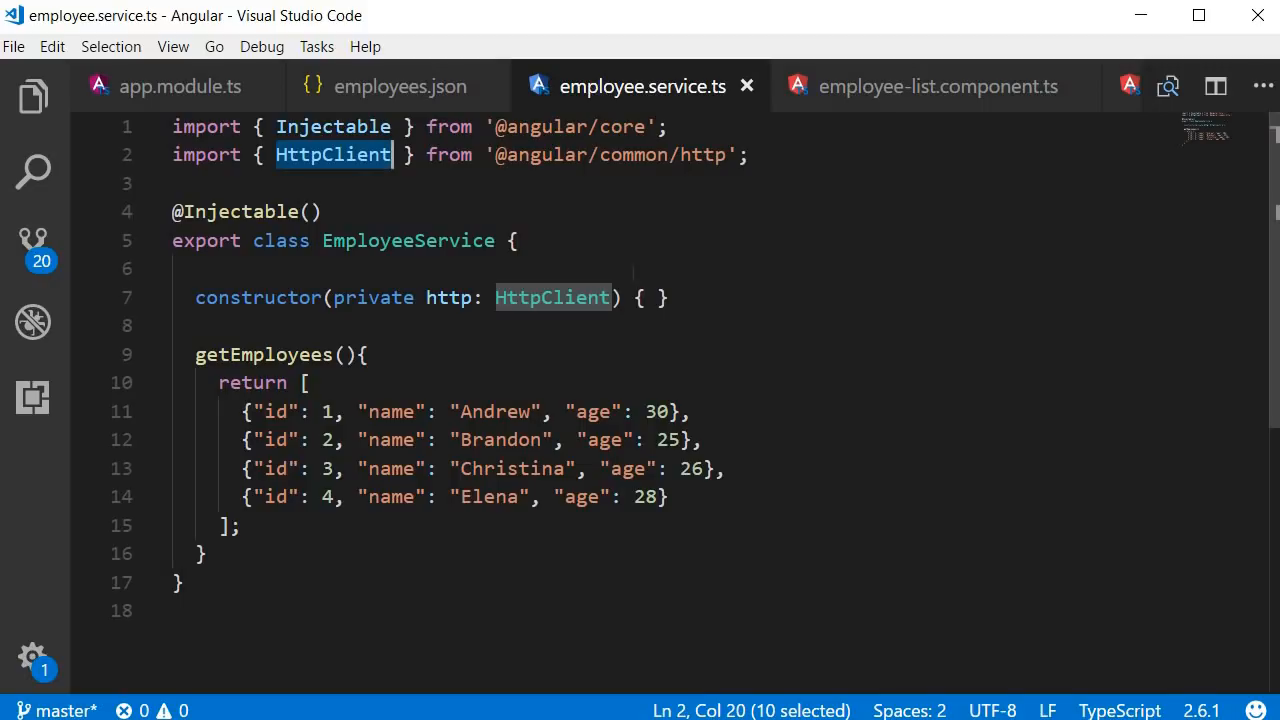
double_click(448, 297)
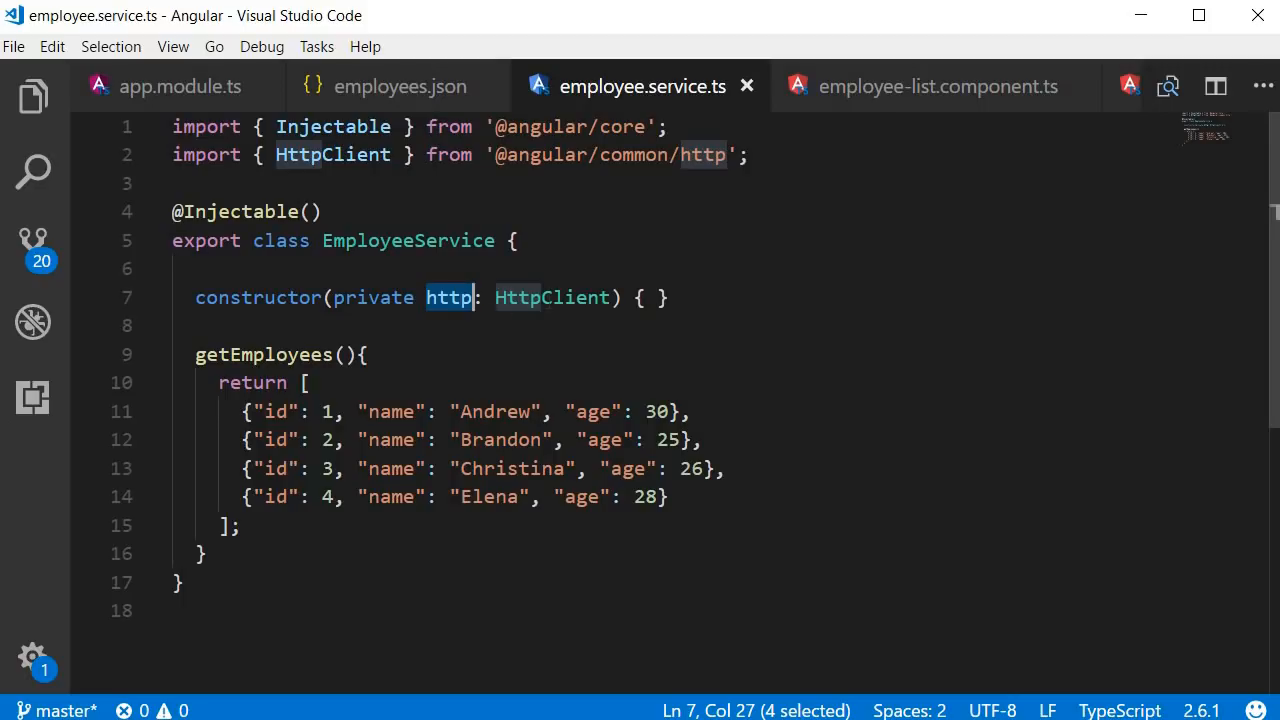
double_click(552, 297)
type("re")
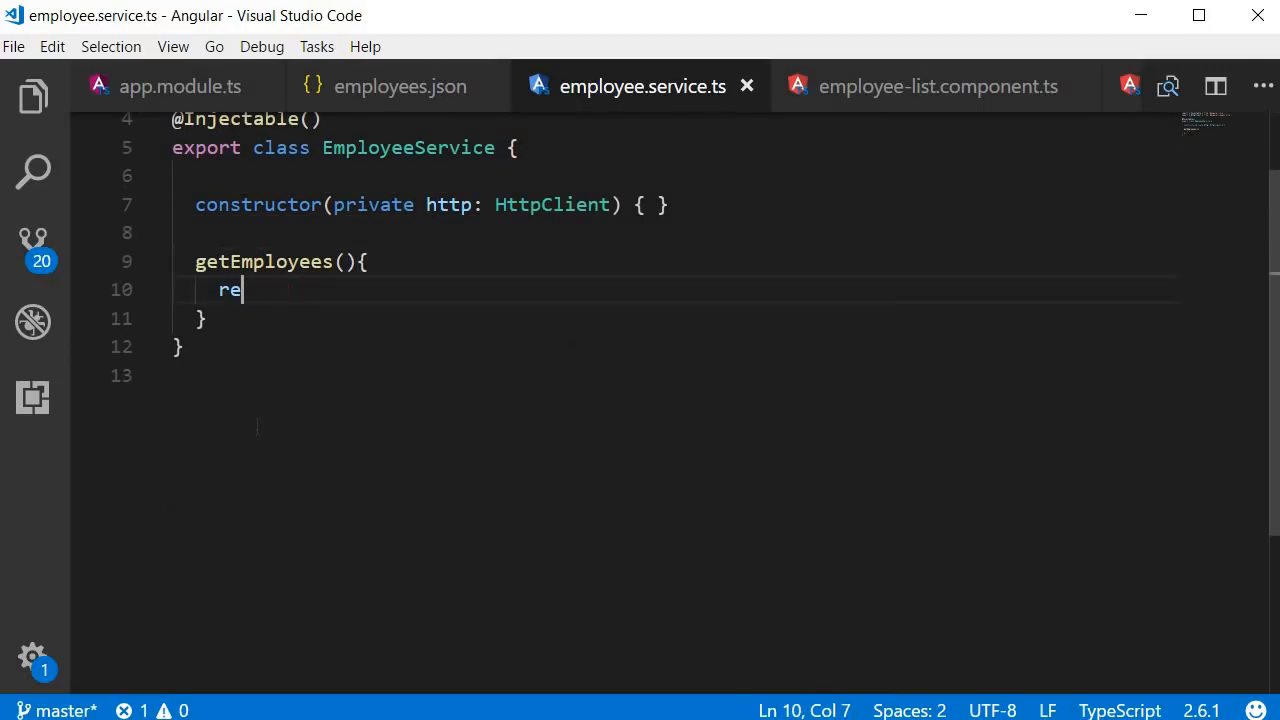
Step: Replace the hardcoded employee array in getEmployees with 'return this.http.get();'
type("turn this.http.get();")
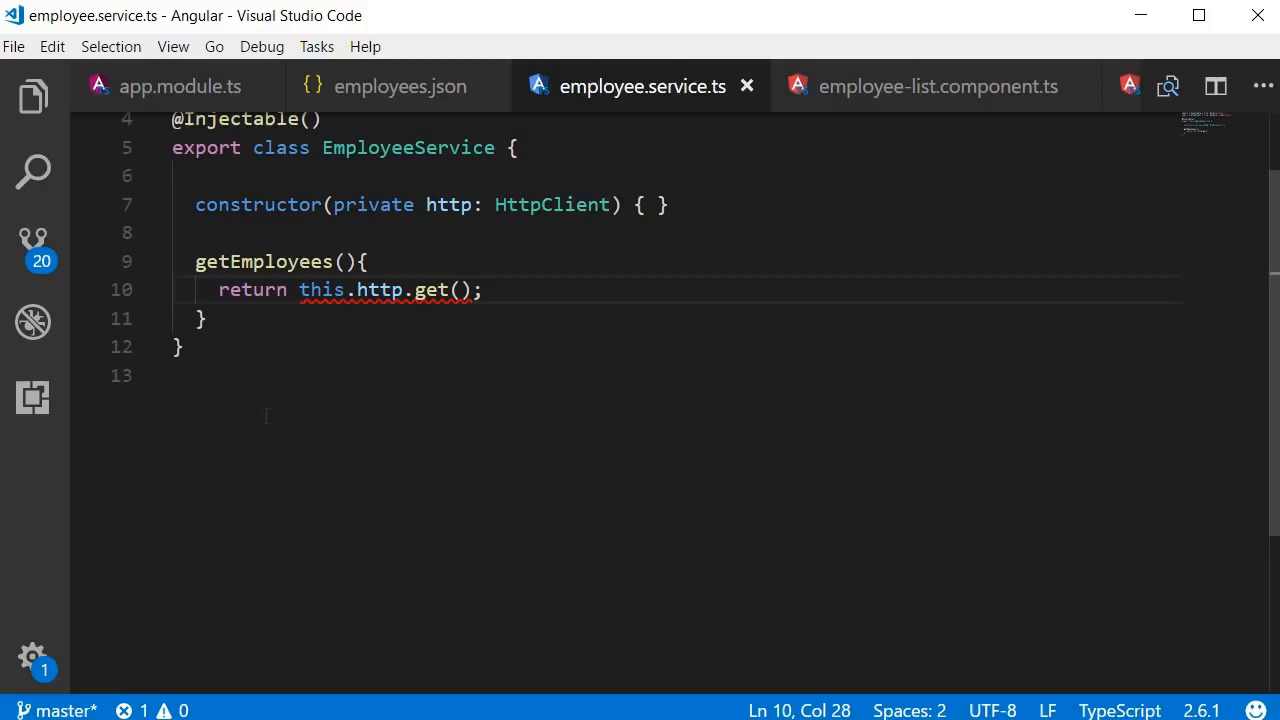
mouse_move(523, 416)
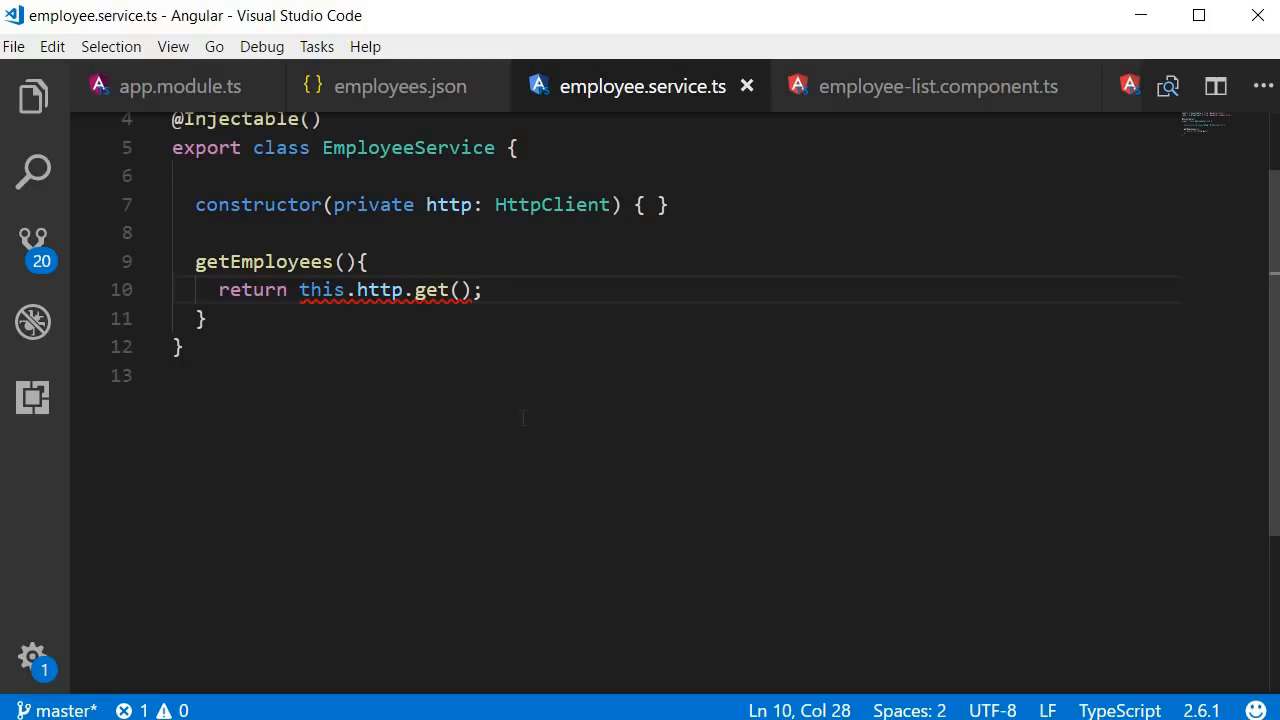
scroll("up", 3)
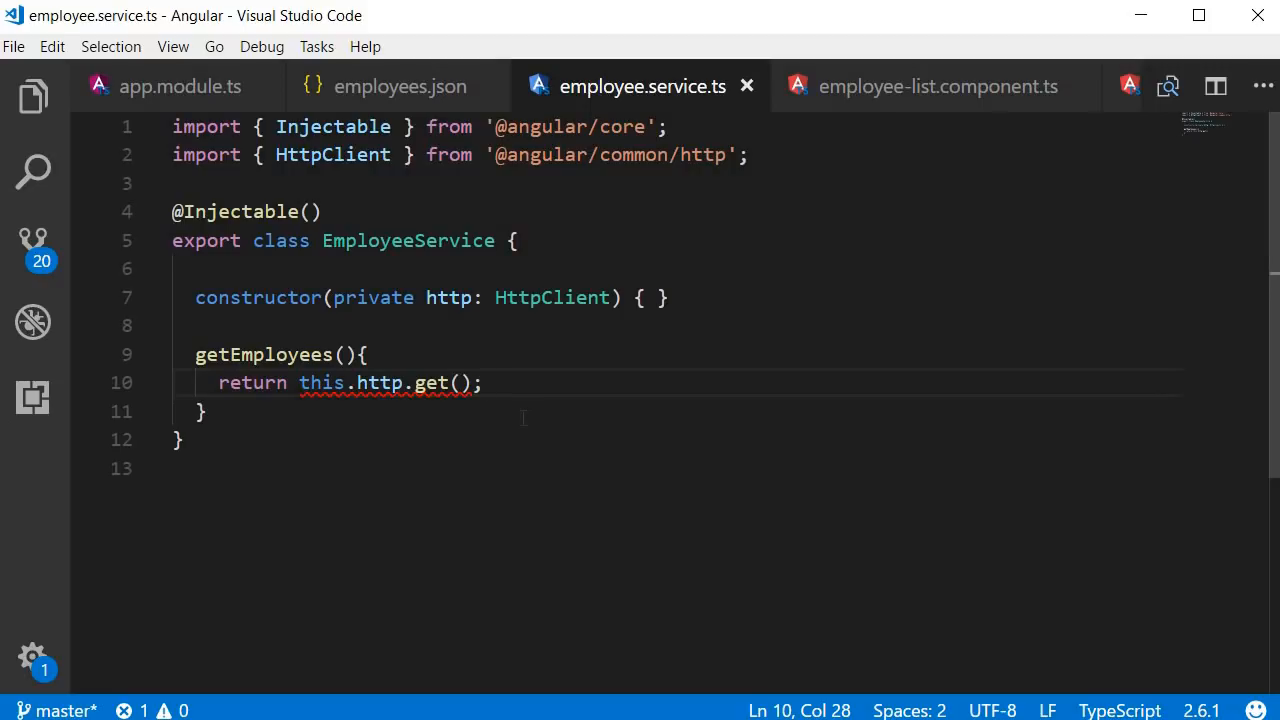
Step: Open src/assets/data/employees.json showing the five employee records
left_click(33, 96)
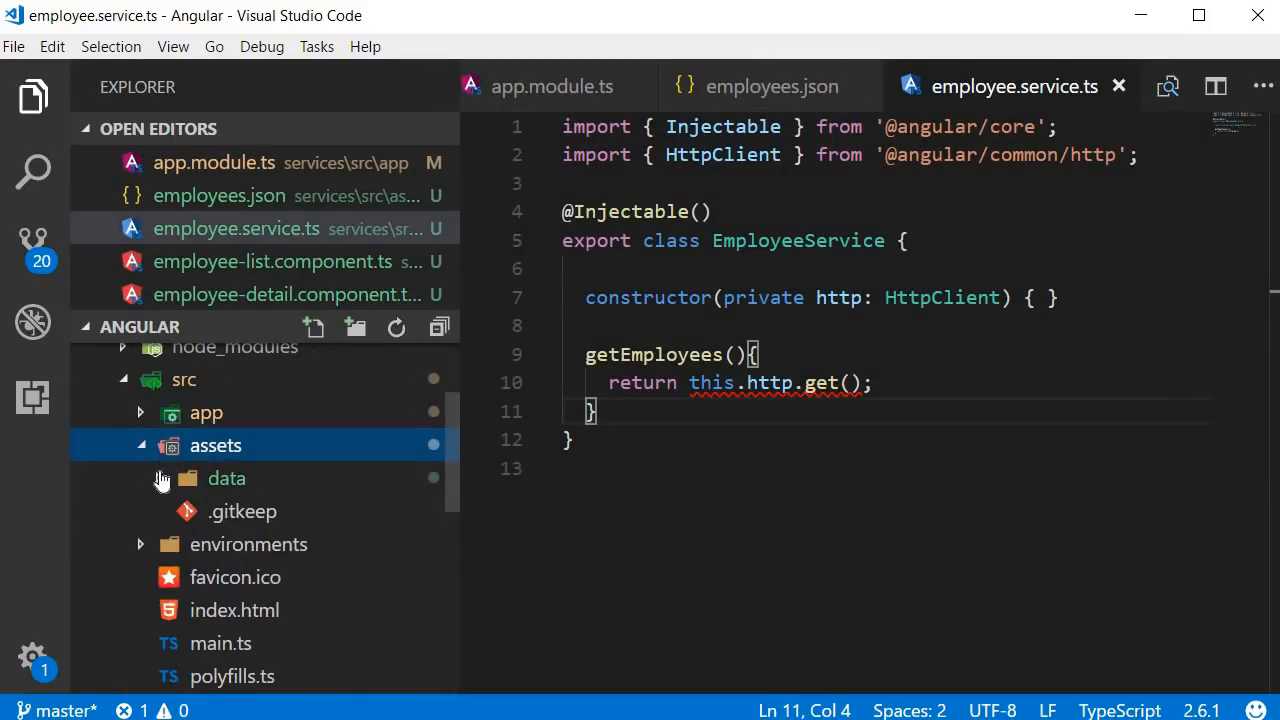
left_click(227, 478)
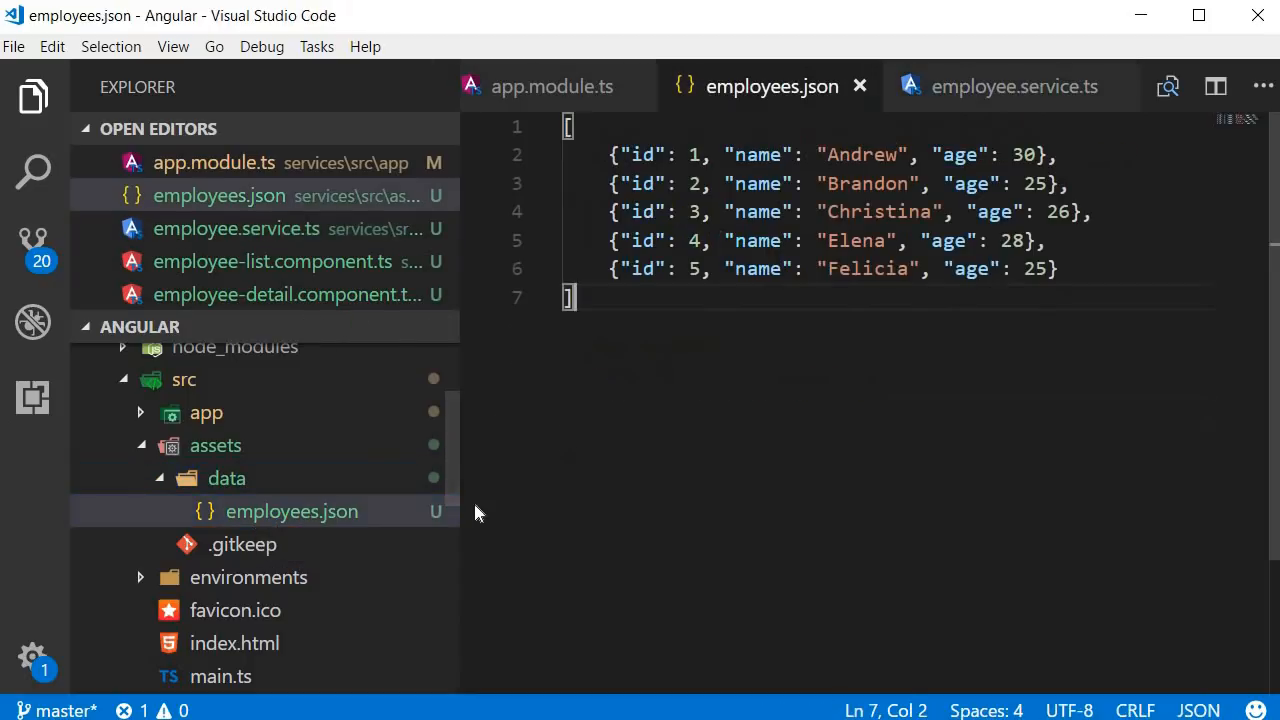
mouse_move(33, 95)
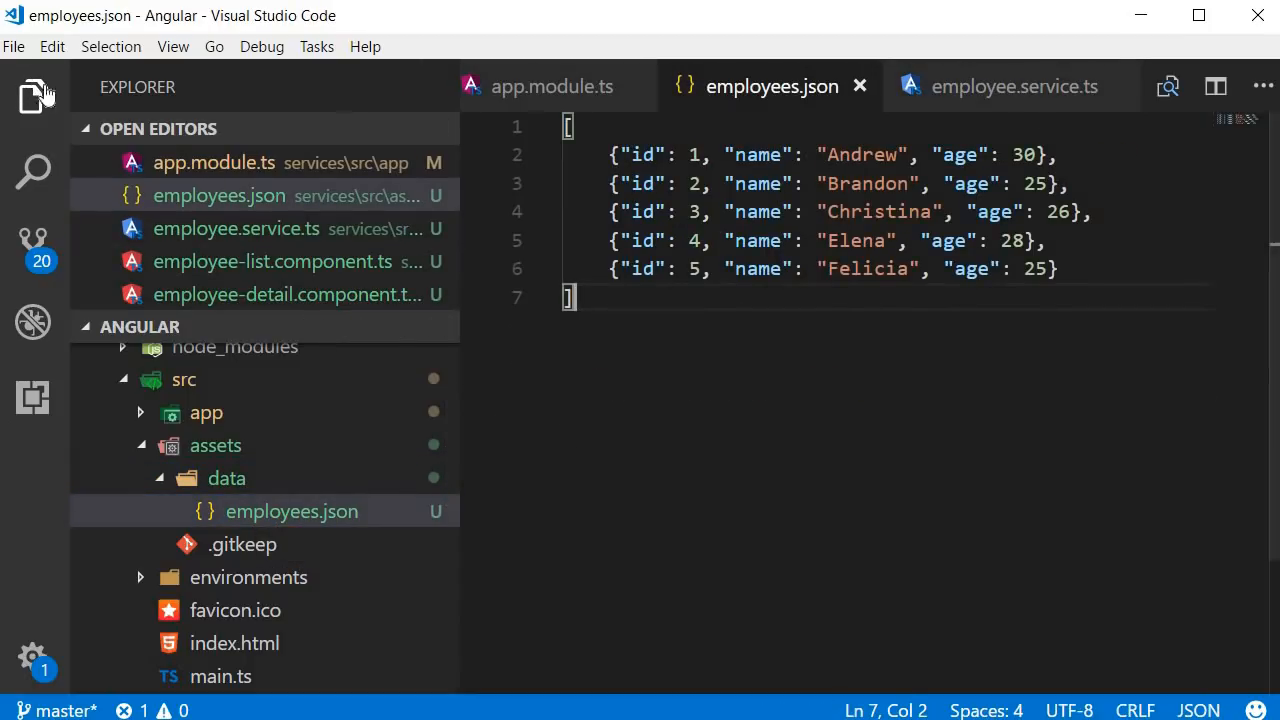
left_click(33, 96)
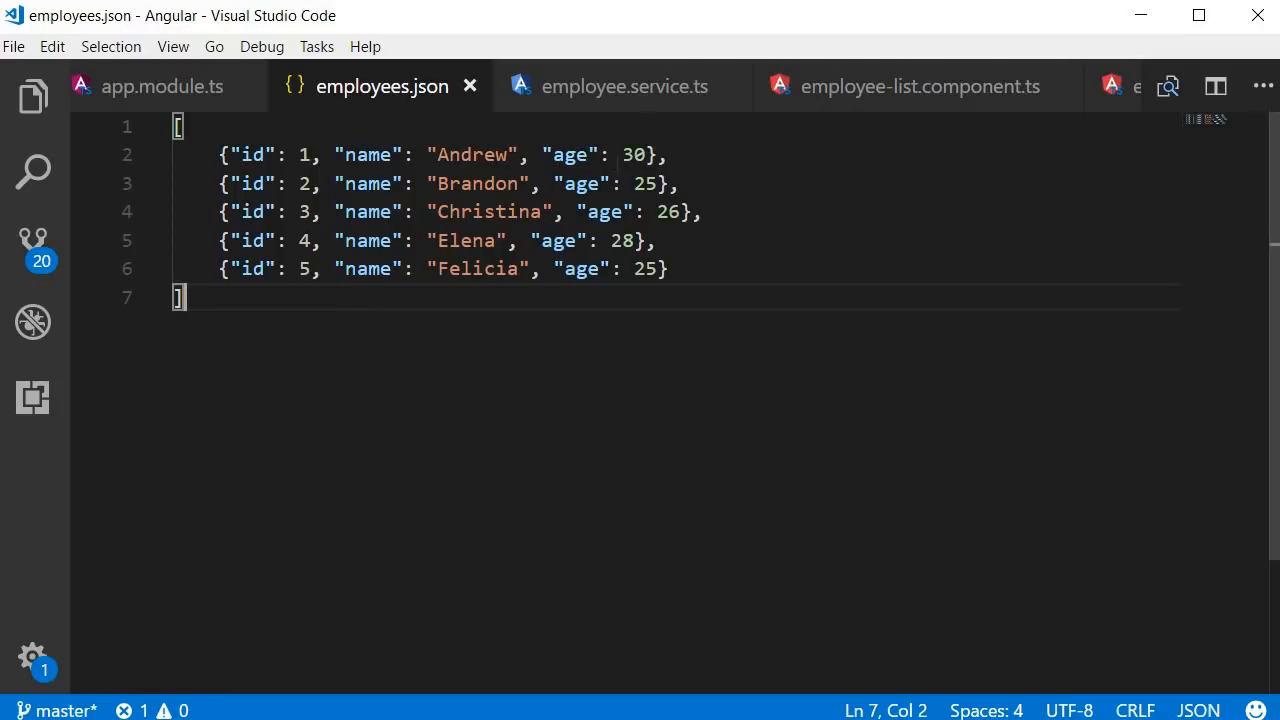
Step: Add private _url '/assets/data/employees.json' and pass this._url to http.get
left_click(624, 86)
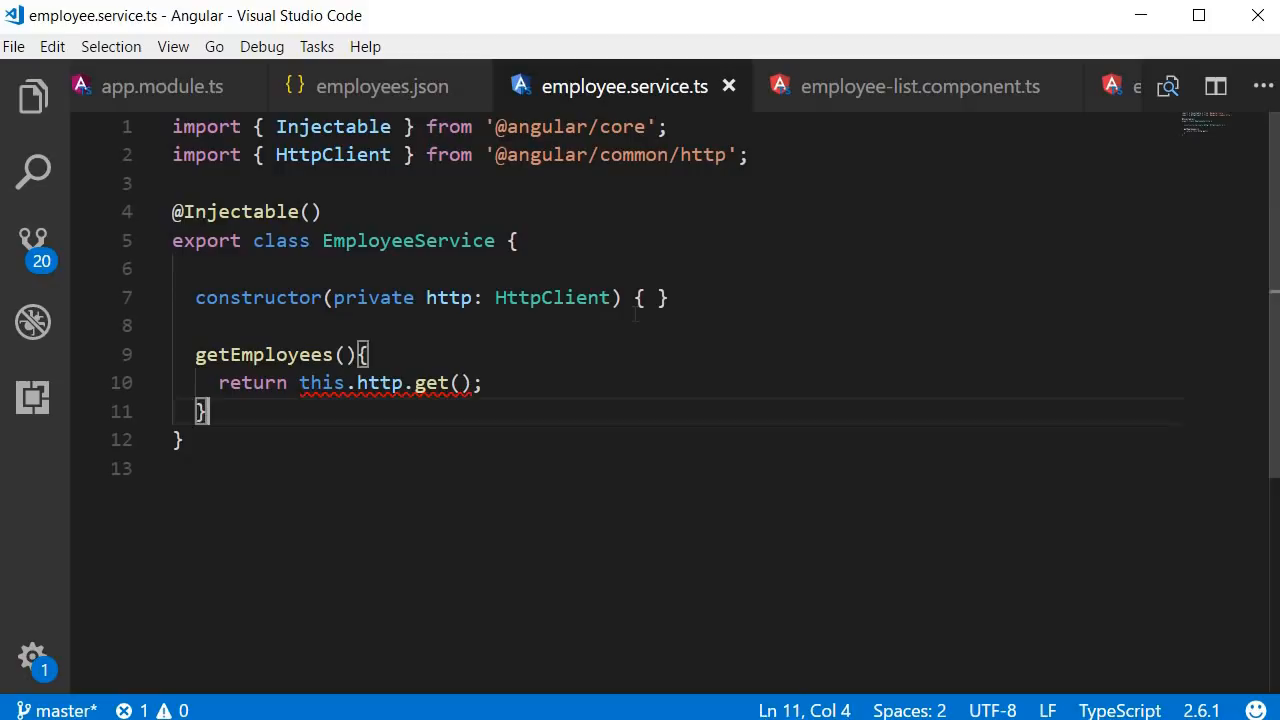
type("private _url: string = \"/assets/data/employees.json\";")
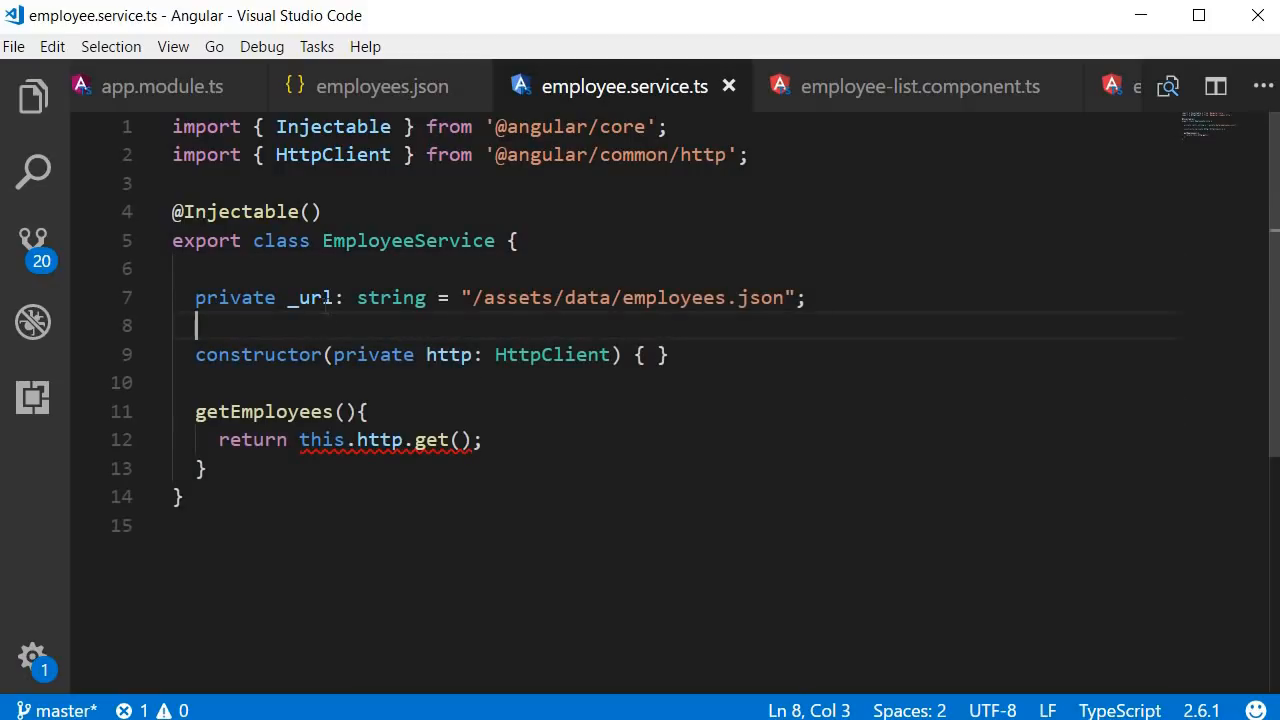
double_click(312, 297)
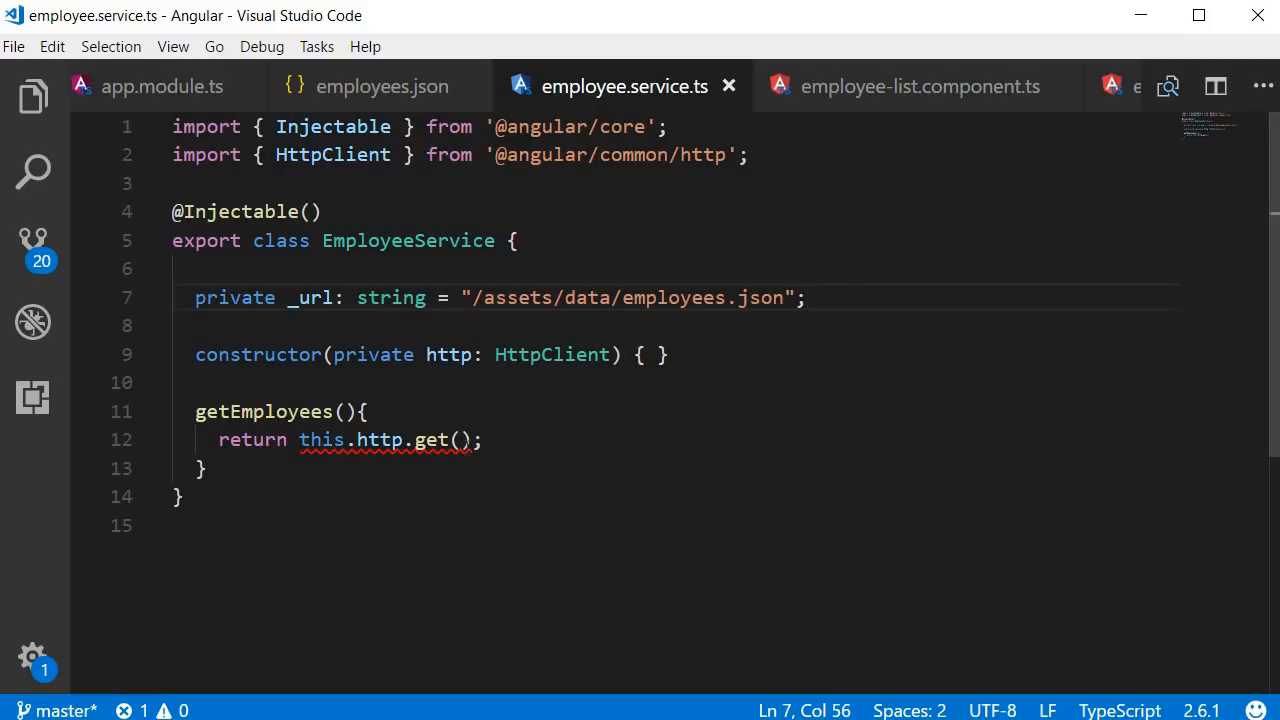
type("this._url")
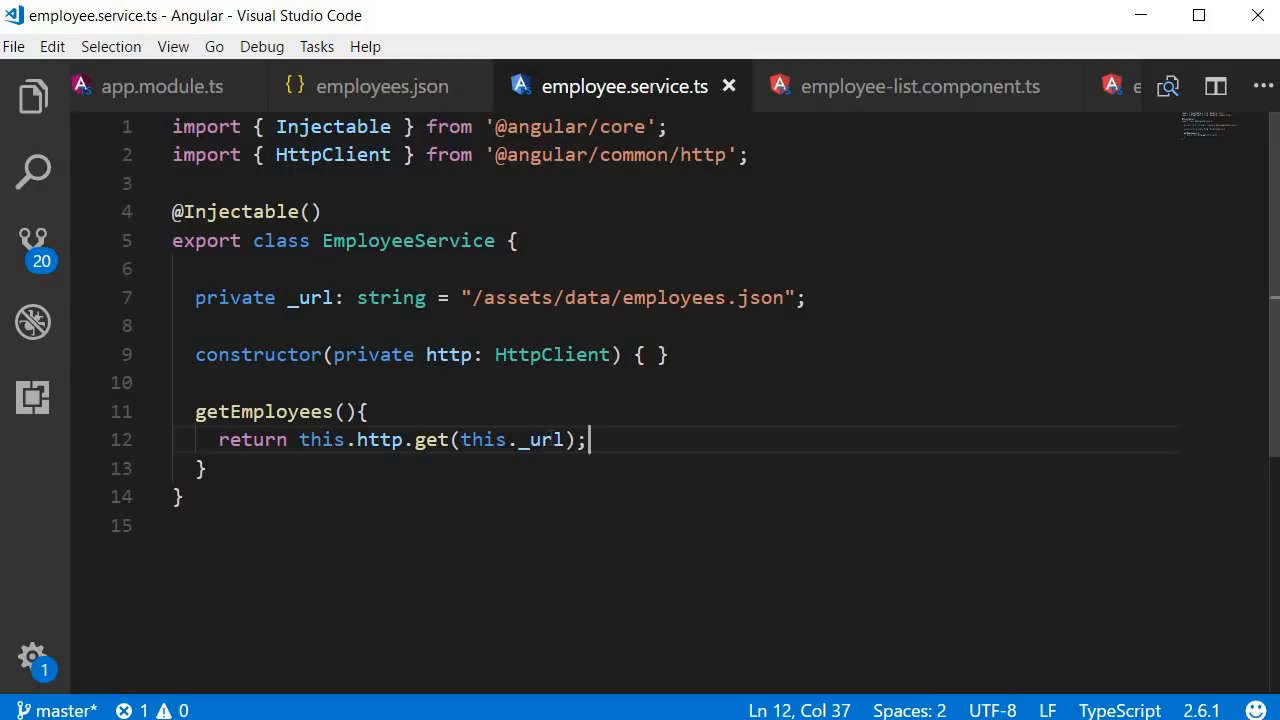
double_click(540, 439)
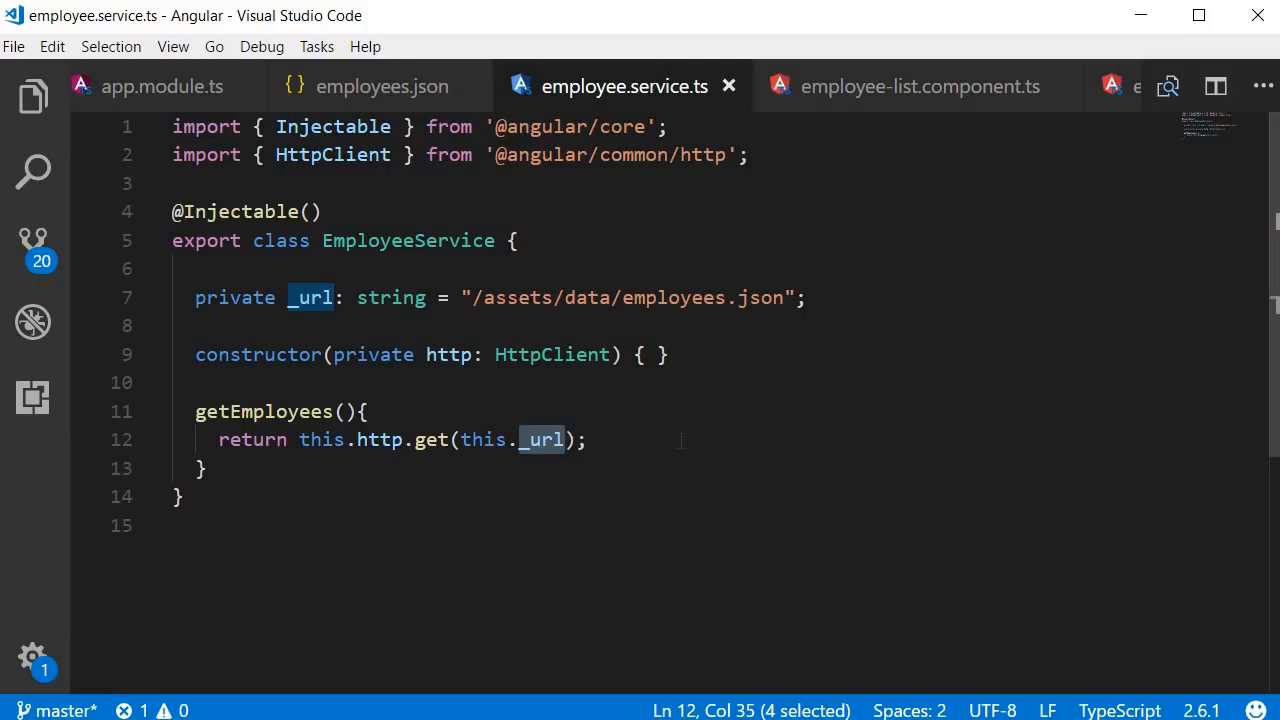
left_click(590, 439)
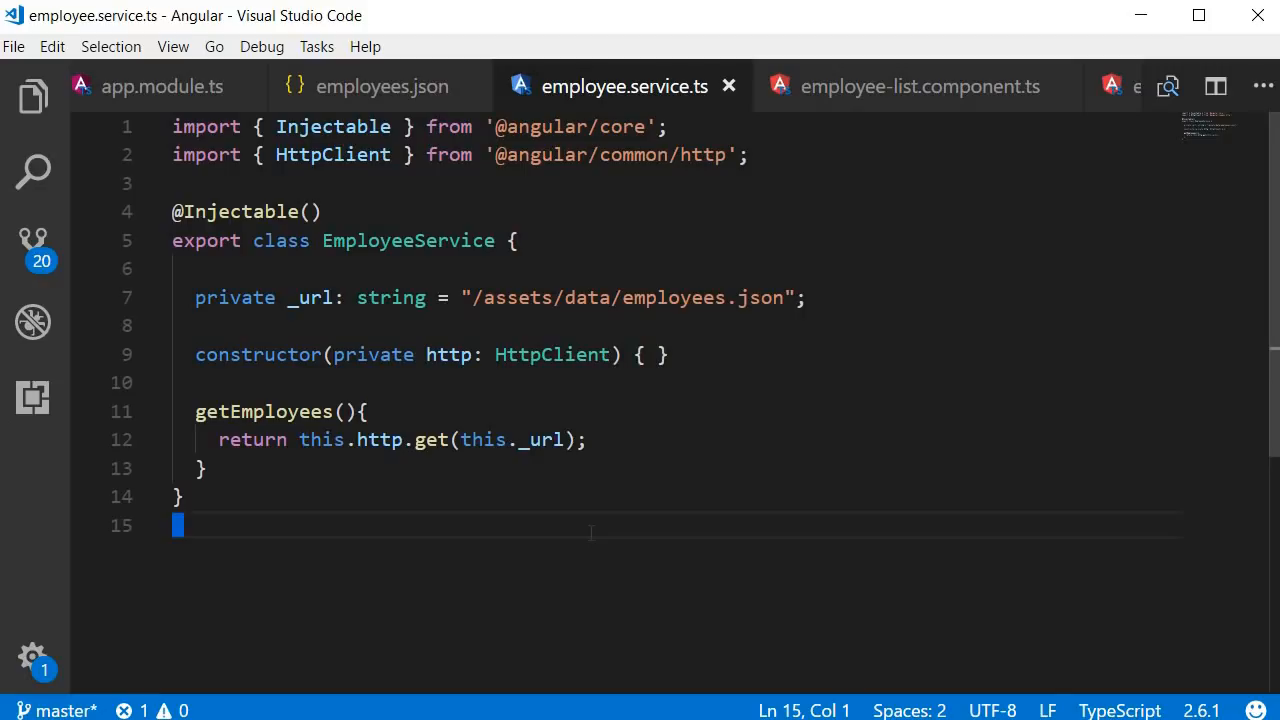
Step: Create employee.ts in the app folder exporting IEmployee with id, name and age
left_click(33, 96)
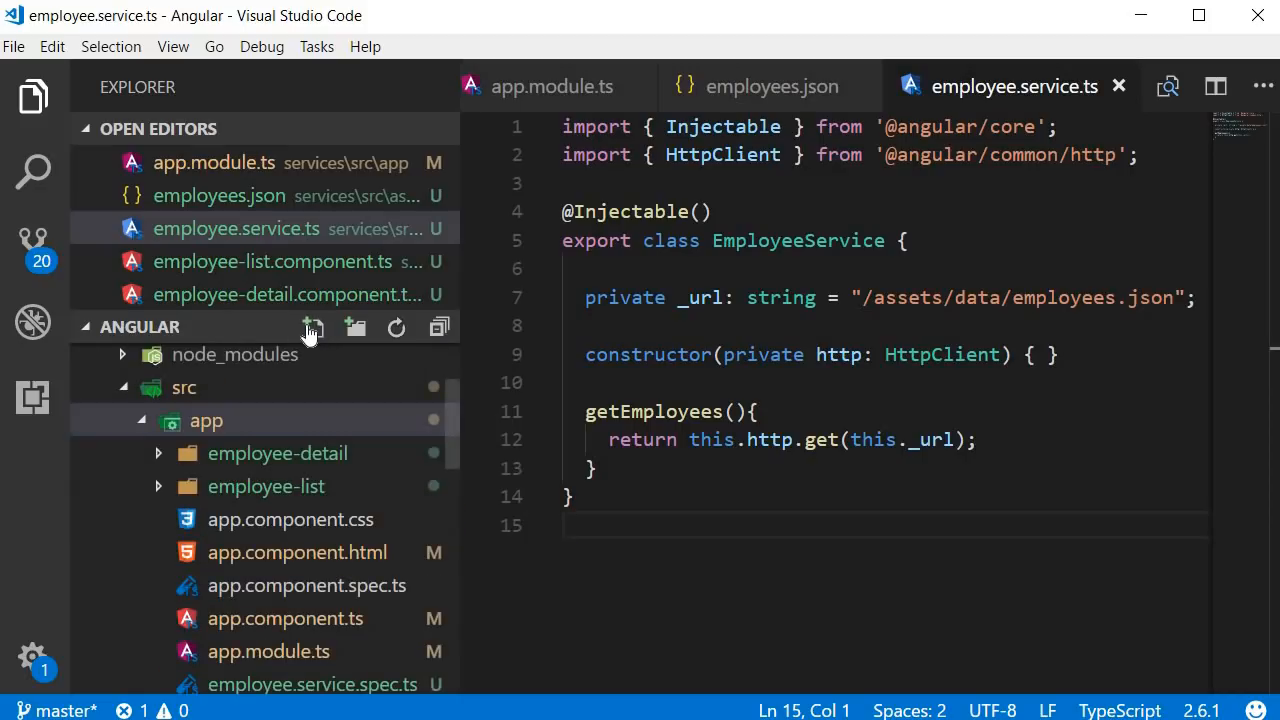
left_click(313, 327)
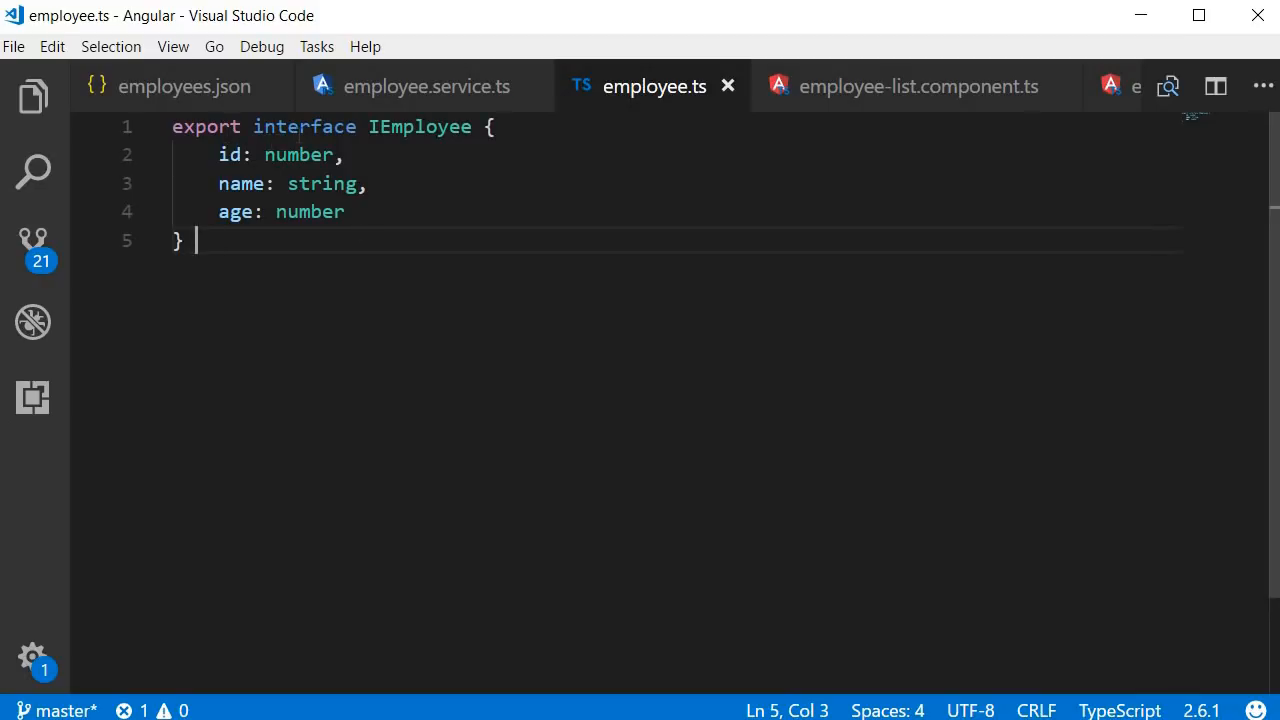
mouse_move(419, 126)
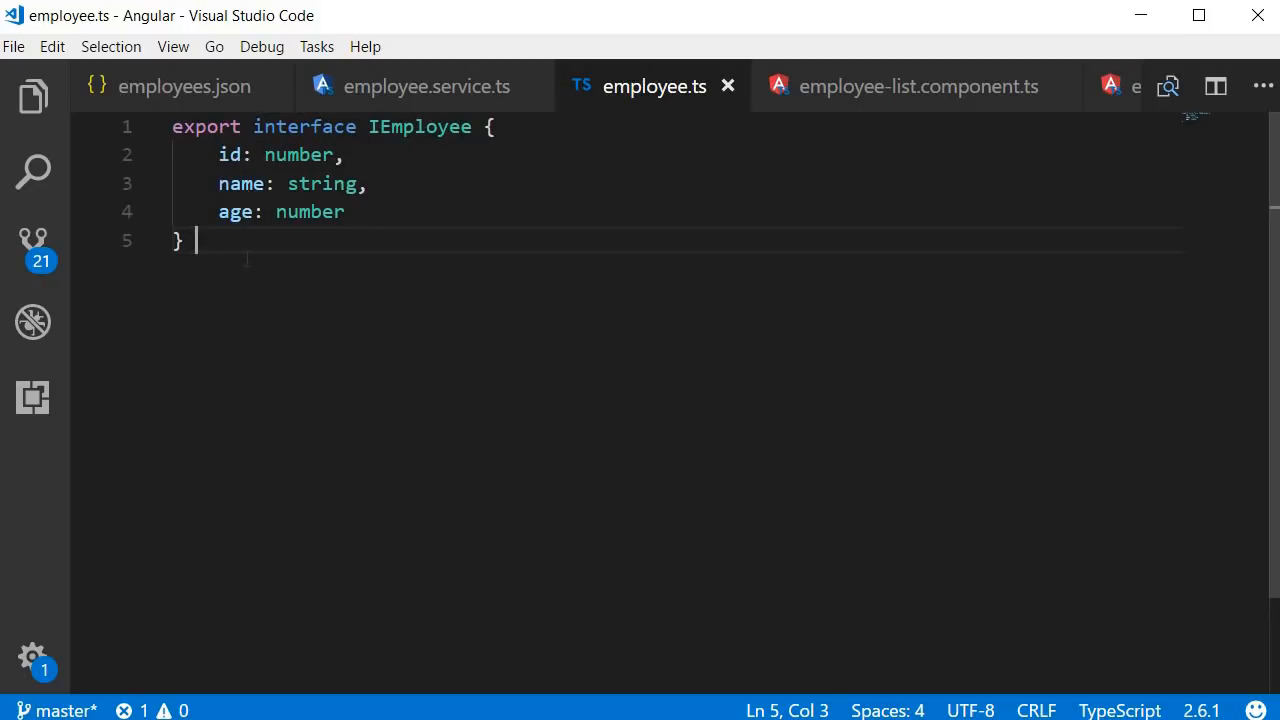
mouse_move(495, 315)
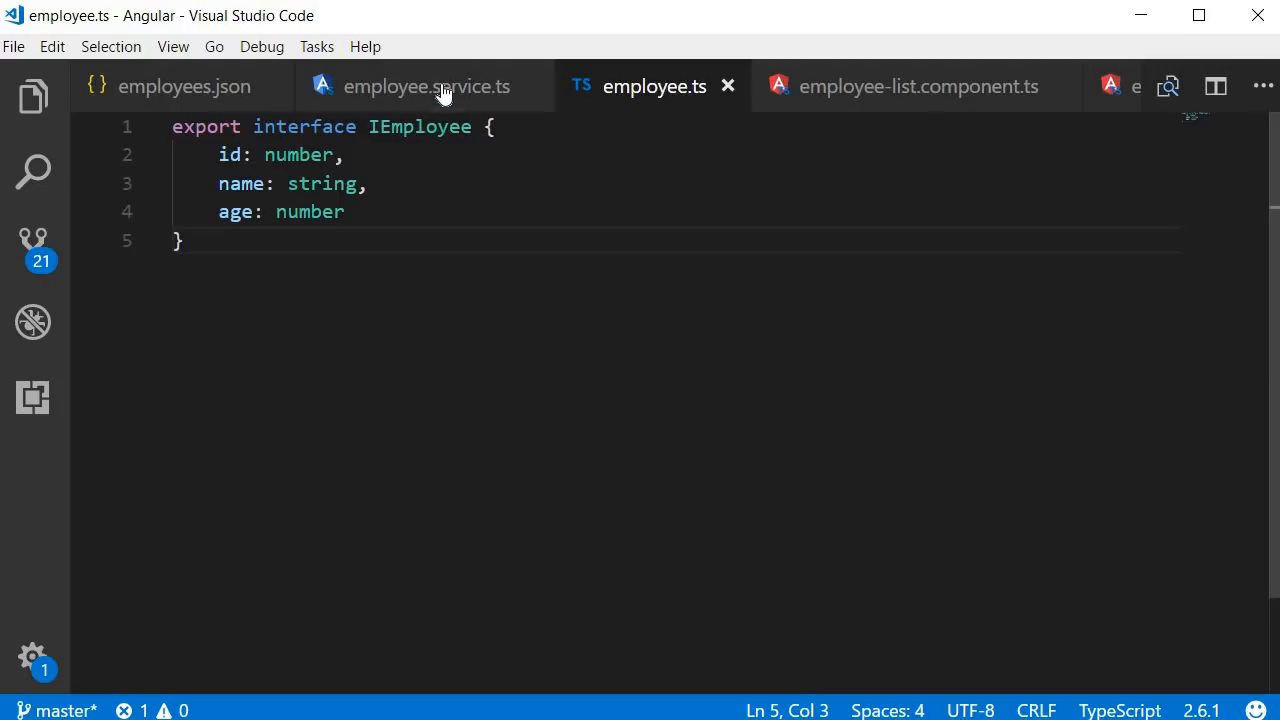
Step: Type getEmployees as Observable<IEmployee[]> using http.get<IEmployee[]>, importing both types
left_click(426, 86)
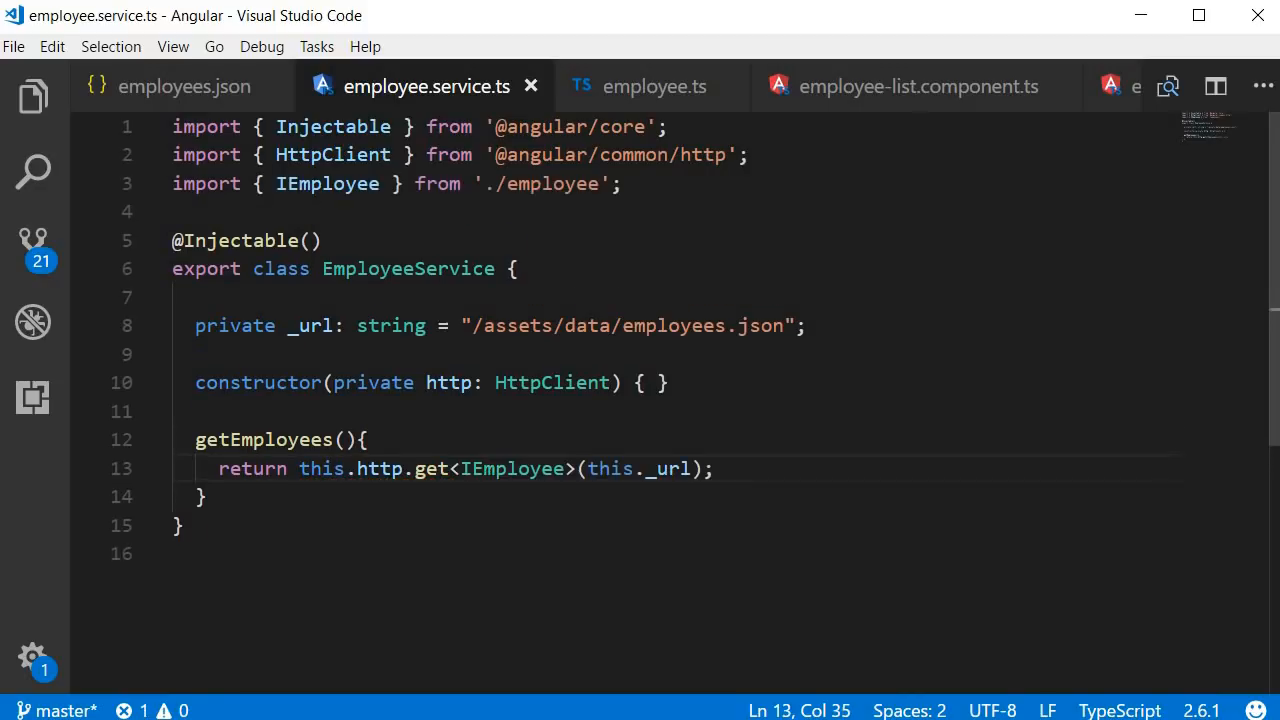
type("[]")
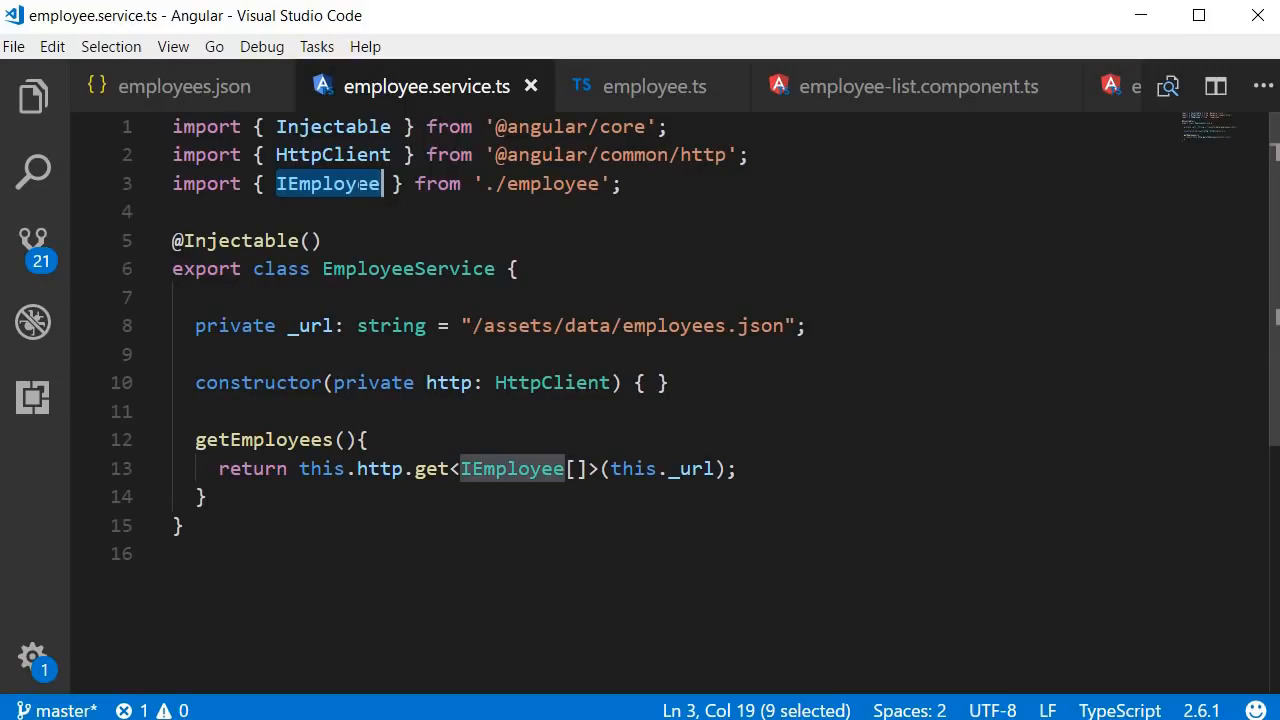
left_click(366, 440)
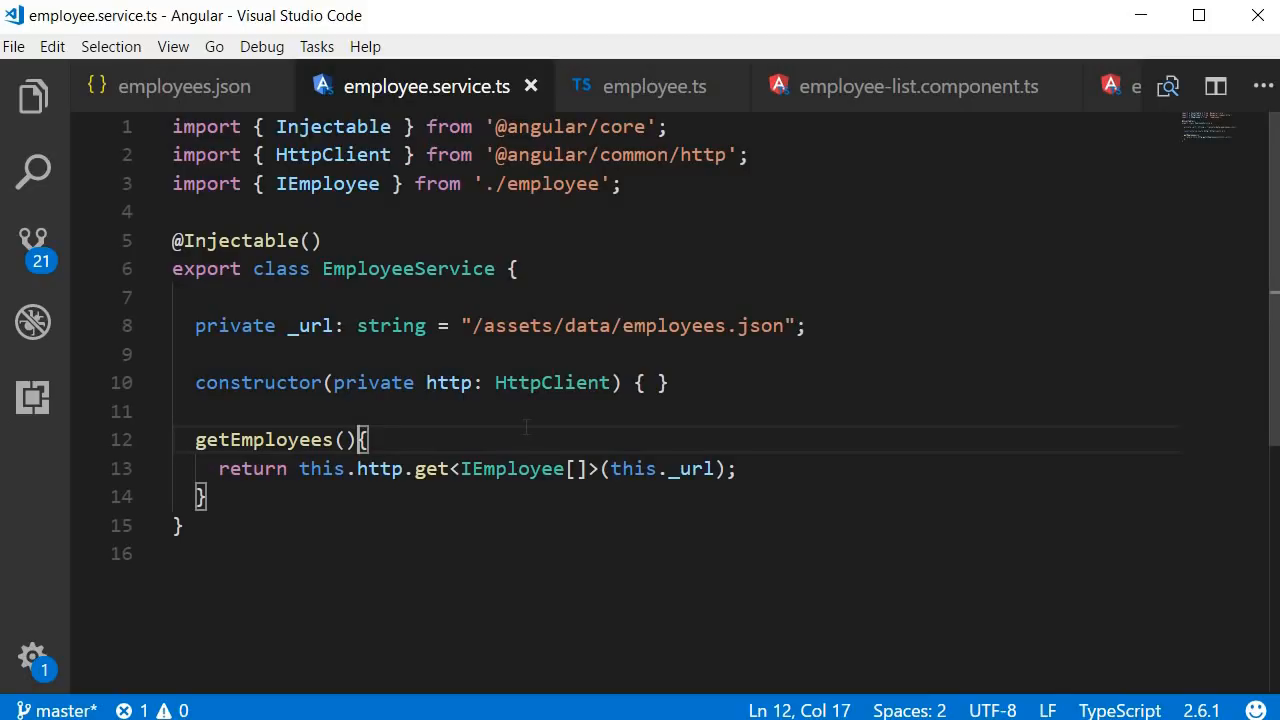
type(": Observable<IEmployee[]>")
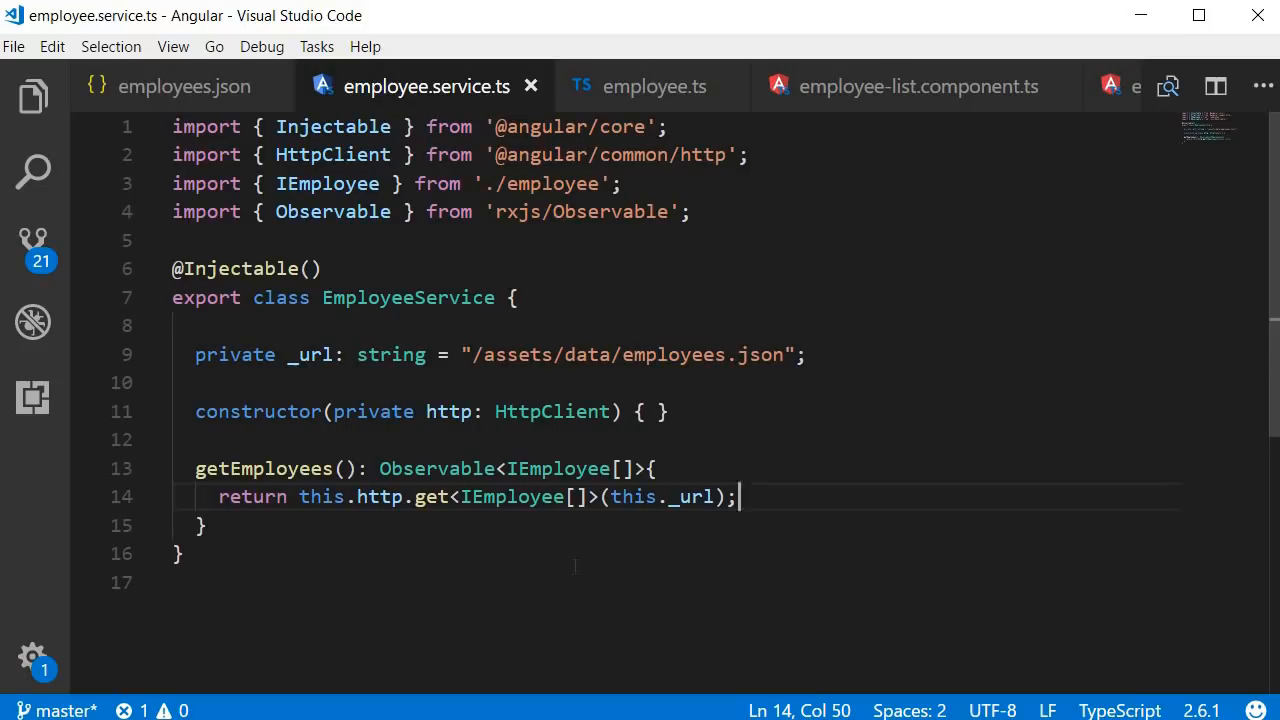
double_click(557, 468)
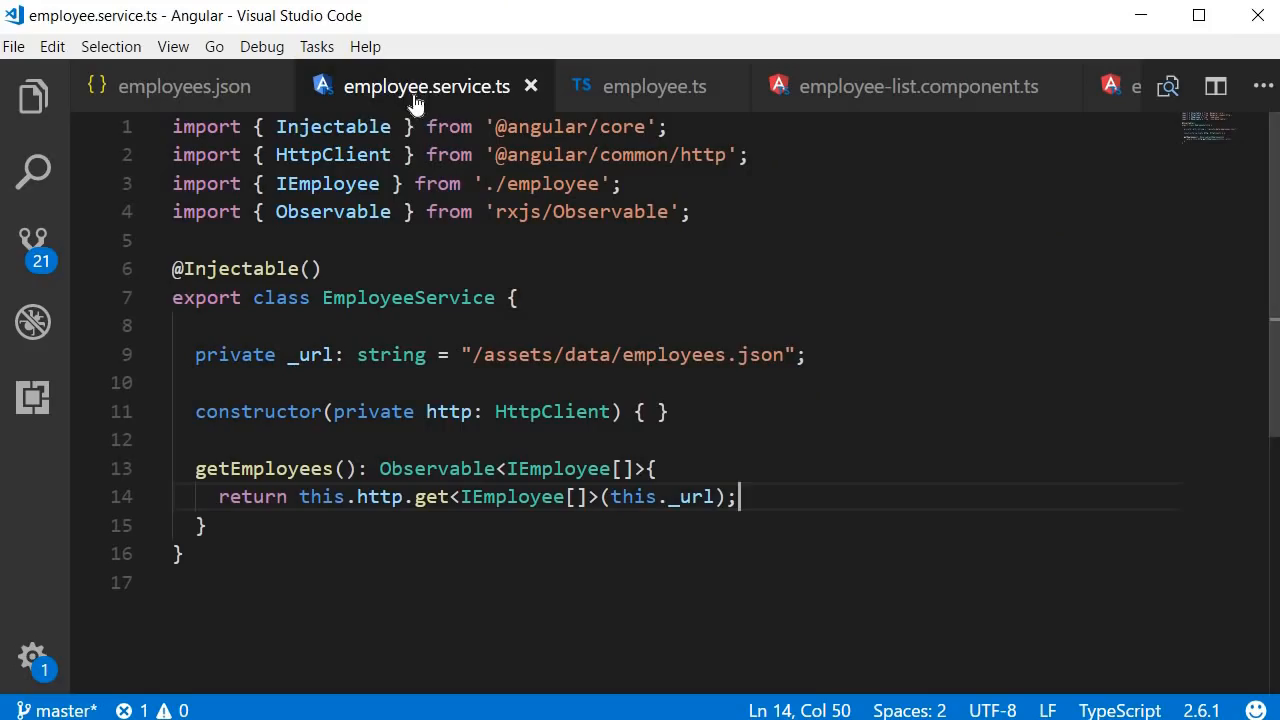
Step: Delete 'this.employees =' from ngOnInit in employee-list.component.ts
left_click(918, 86)
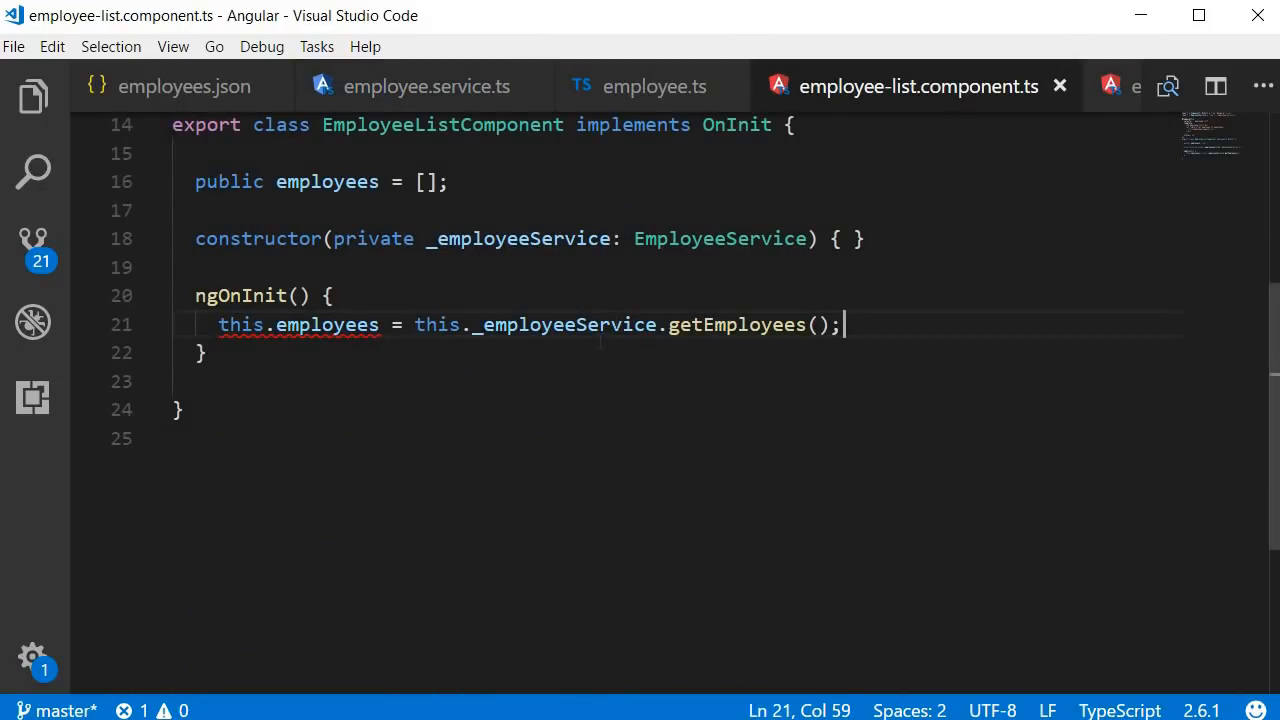
double_click(736, 324)
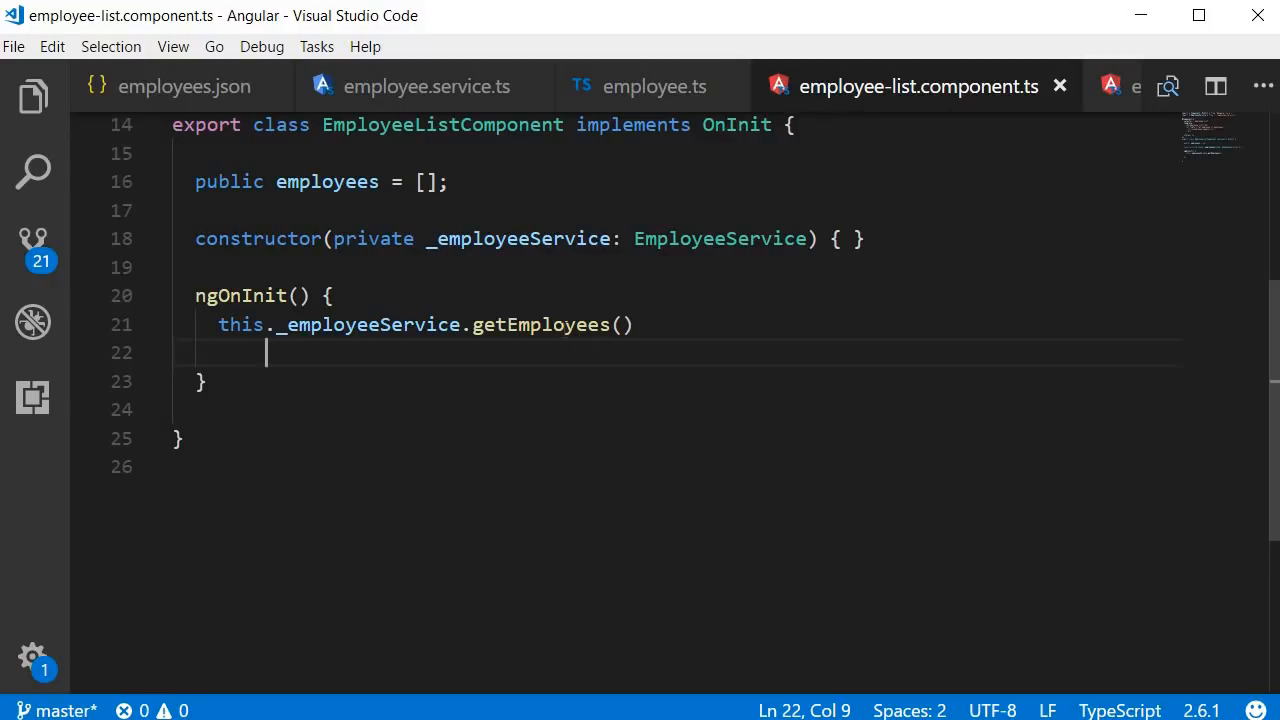
mouse_move(300, 352)
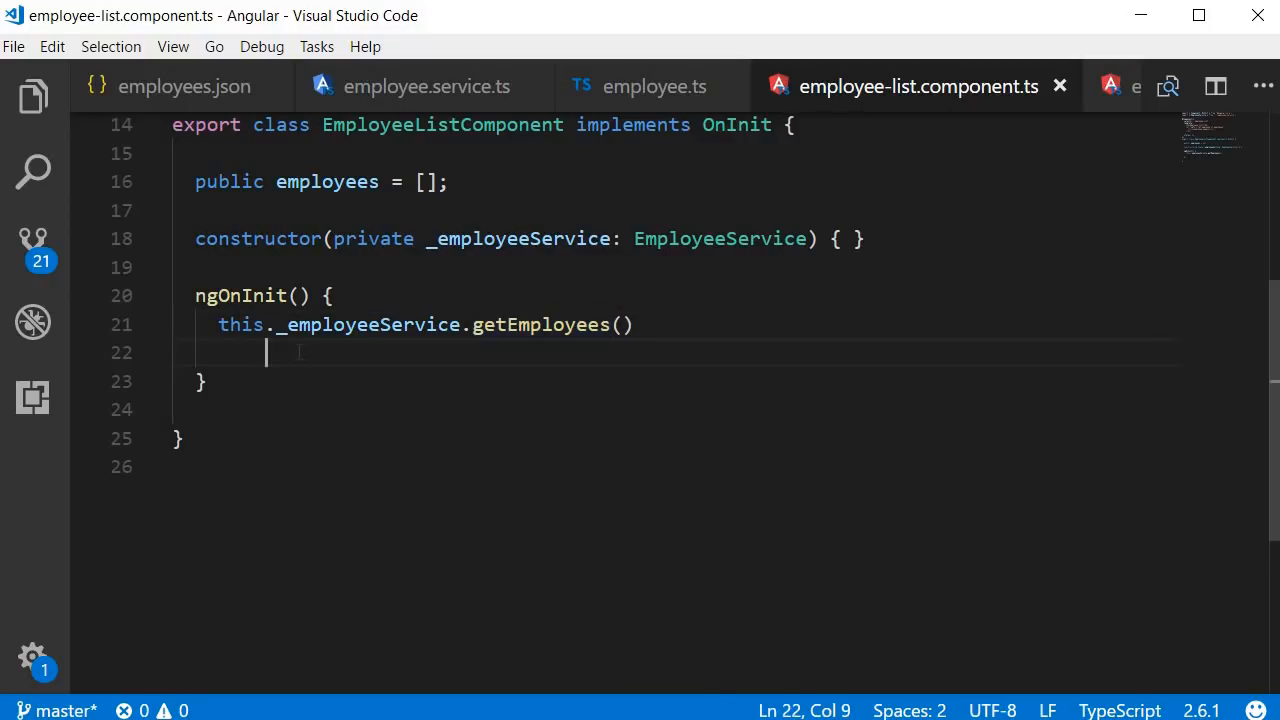
Step: Chain .subscribe(data => this.employees = data) onto getEmployees() in ngOnInit
type(".subscribe();")
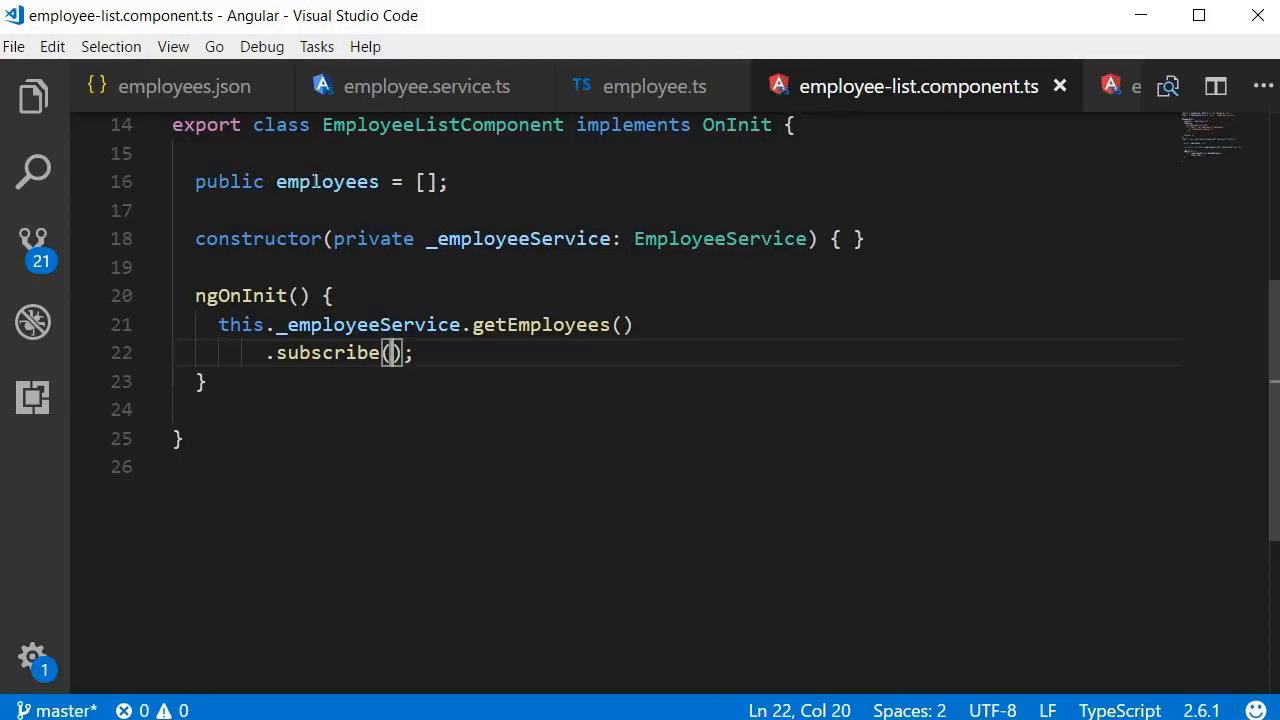
mouse_move(625, 443)
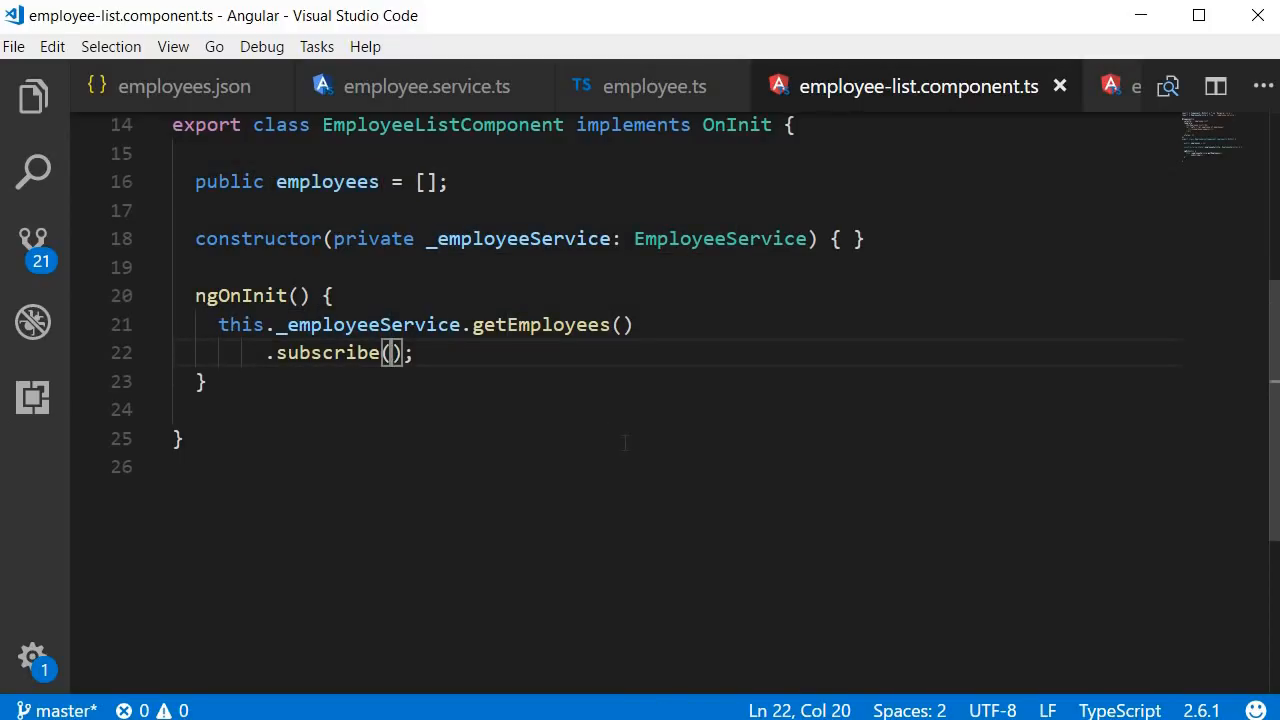
type("data")
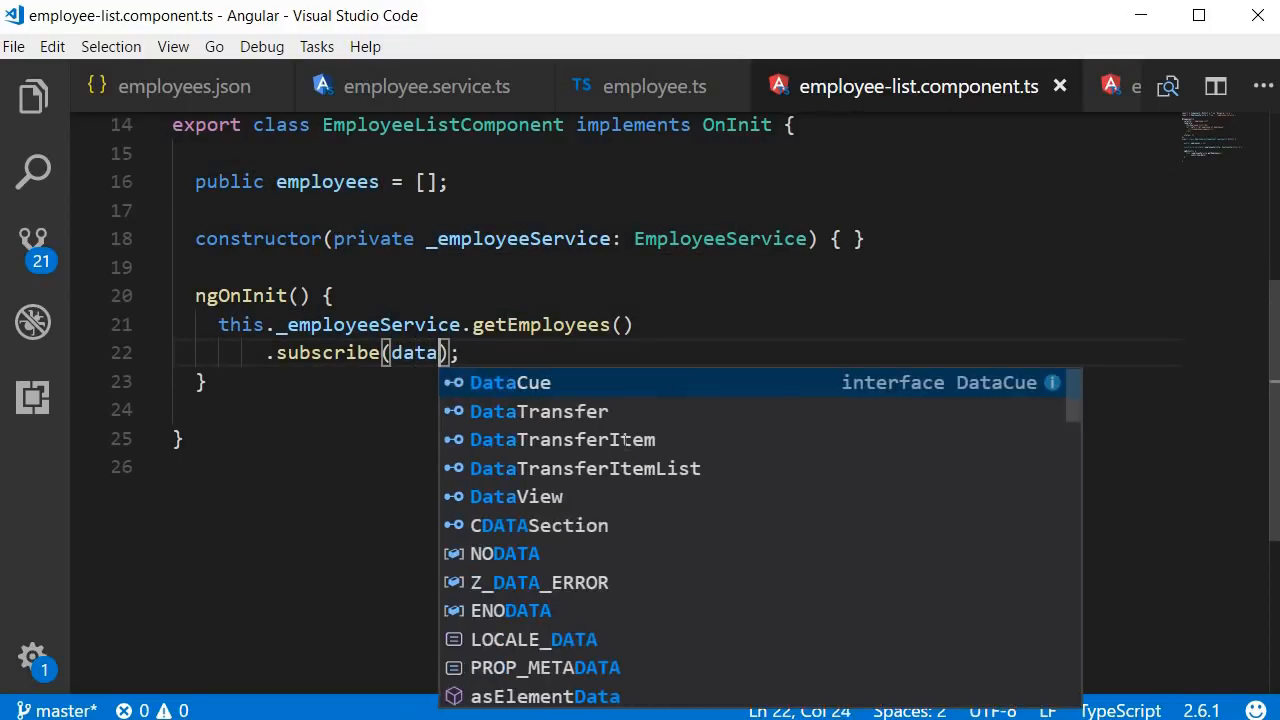
type("=>")
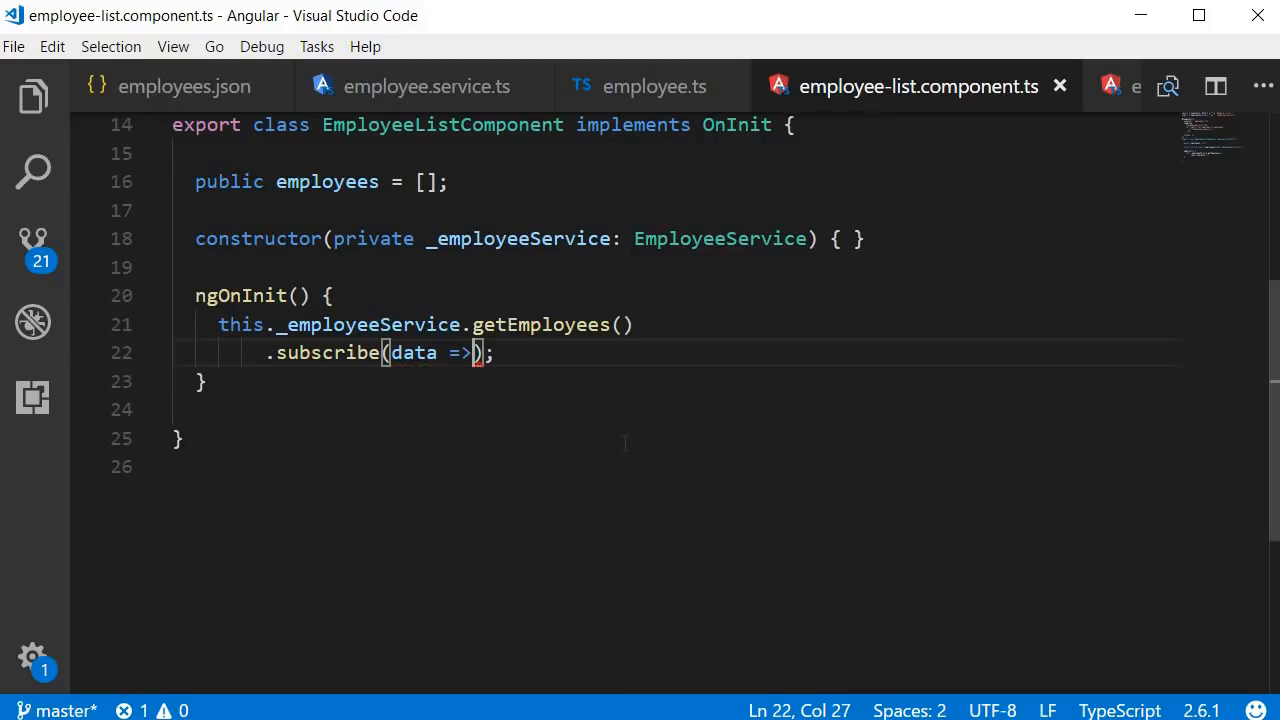
type("this")
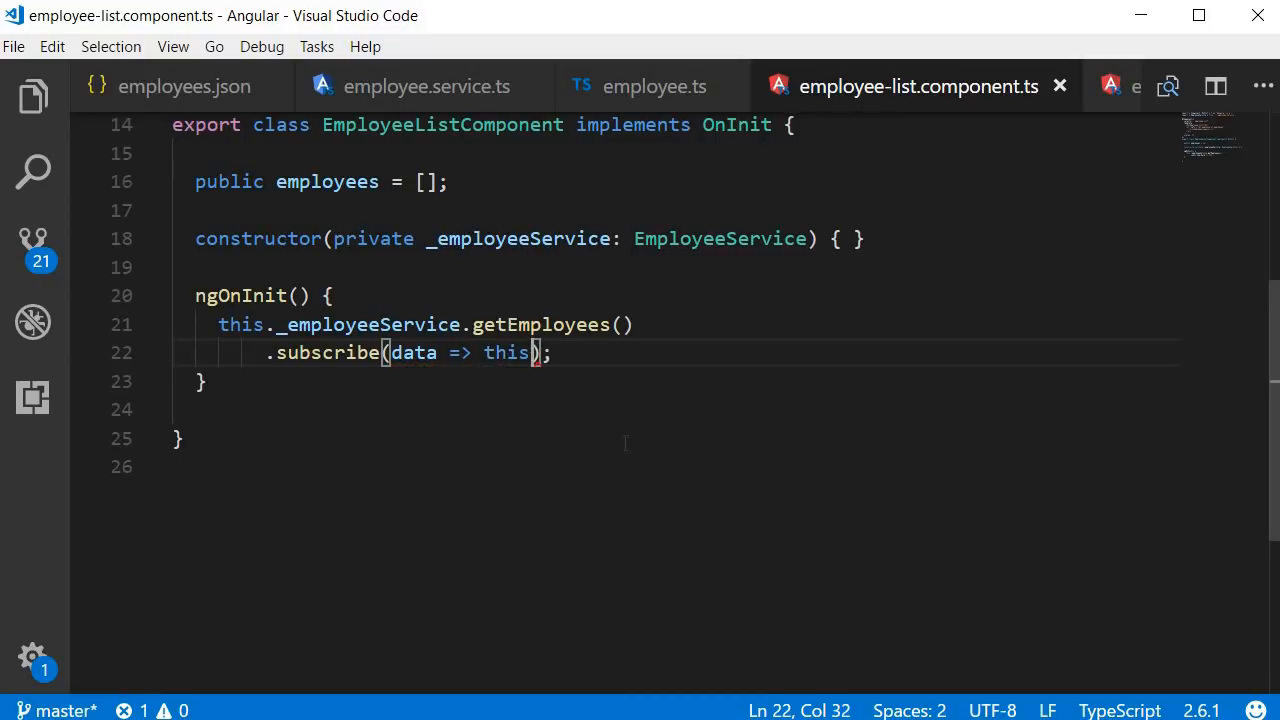
type(".employees = d")
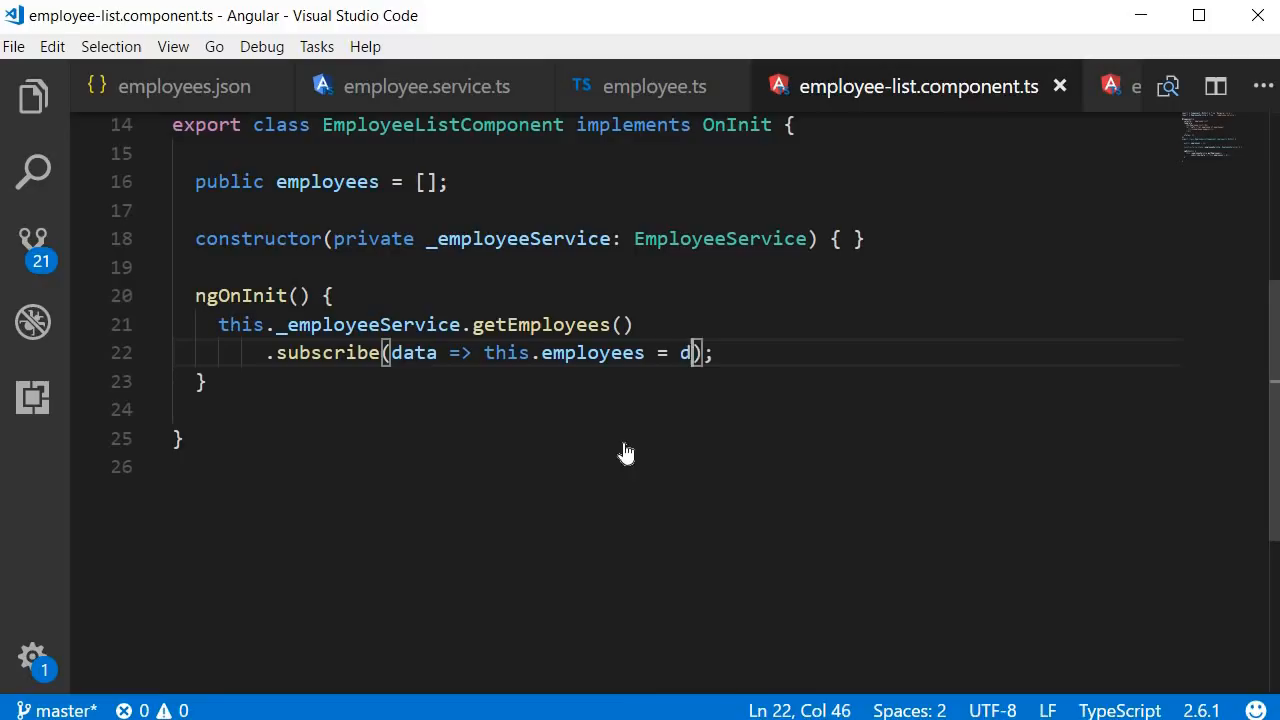
type("ata")
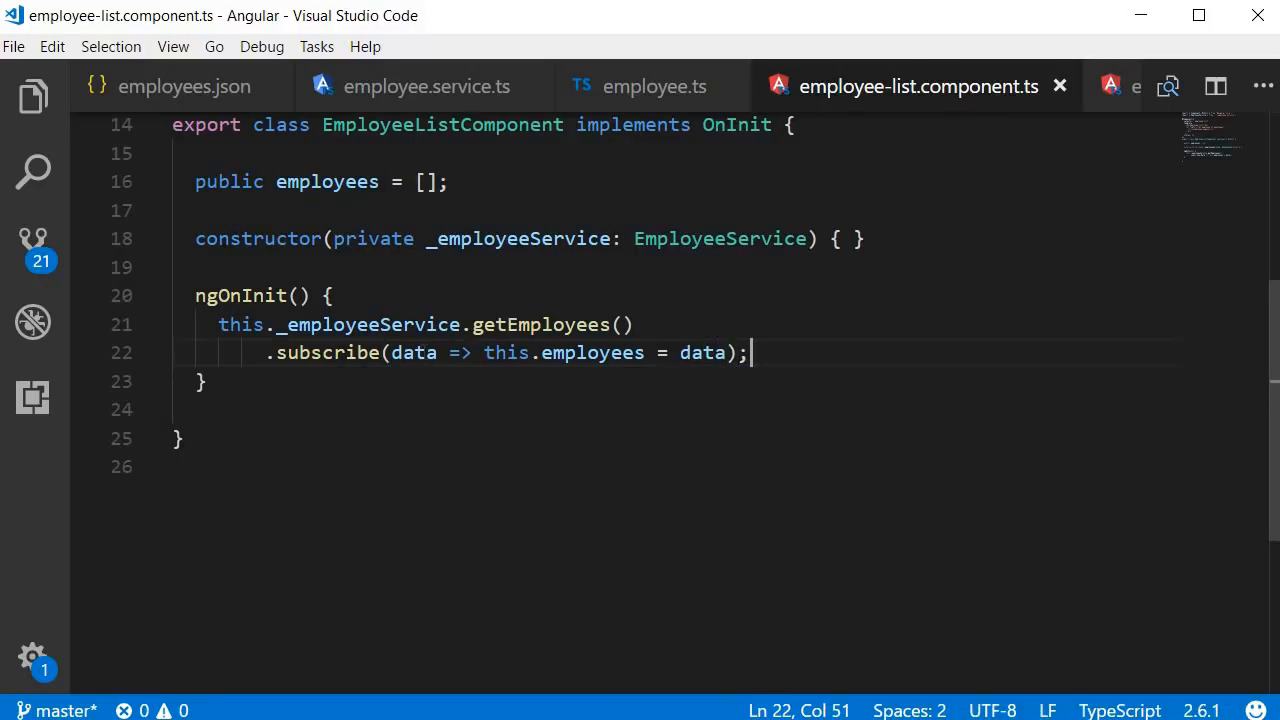
double_click(413, 352)
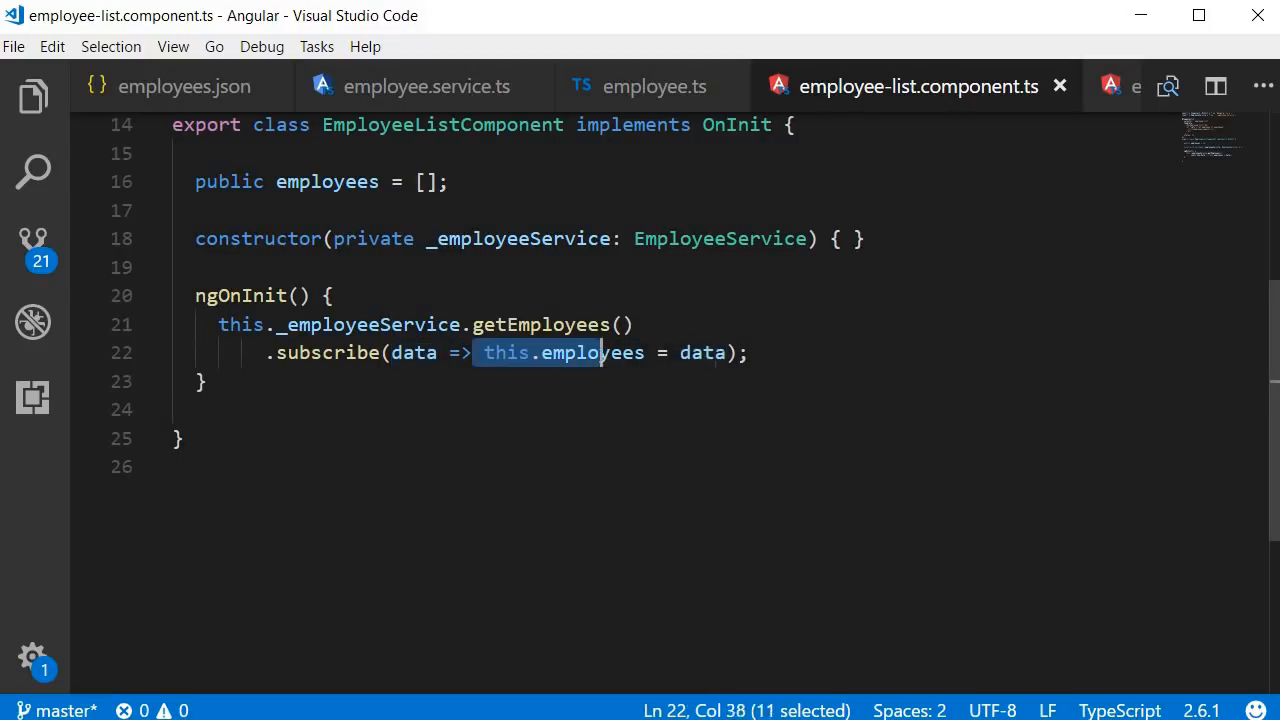
left_click(752, 352)
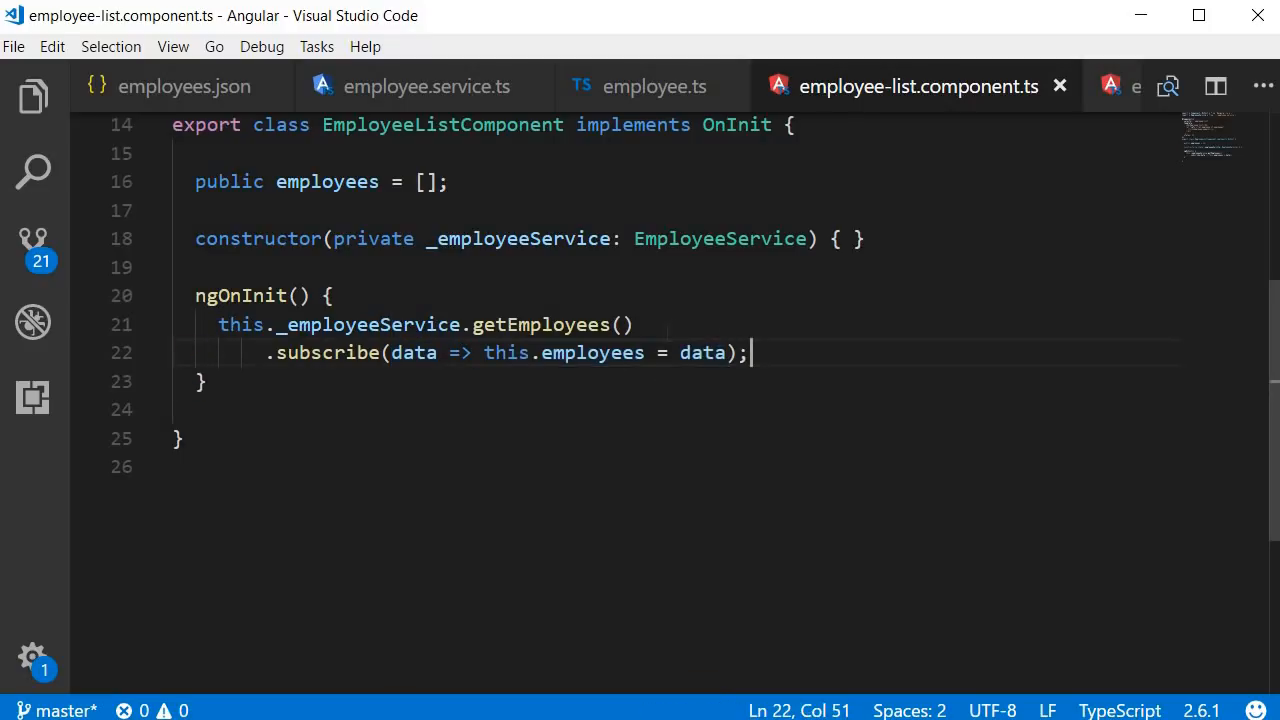
double_click(703, 352)
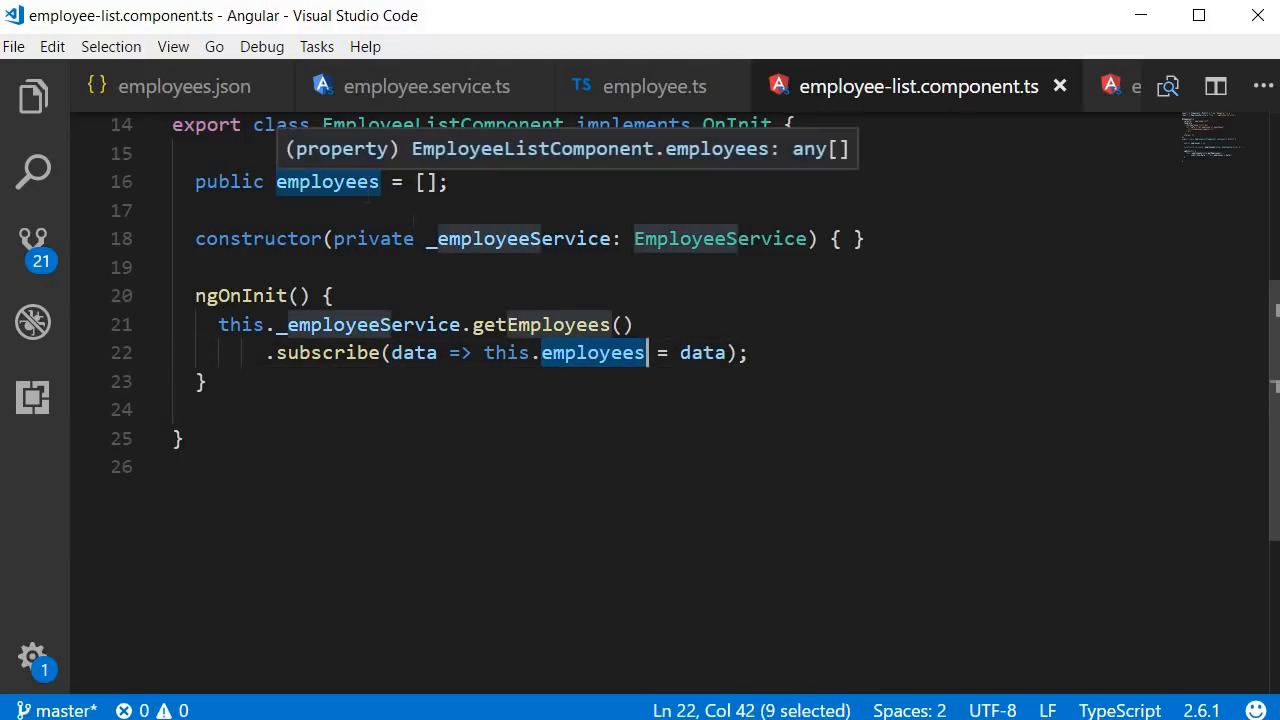
left_click(200, 381)
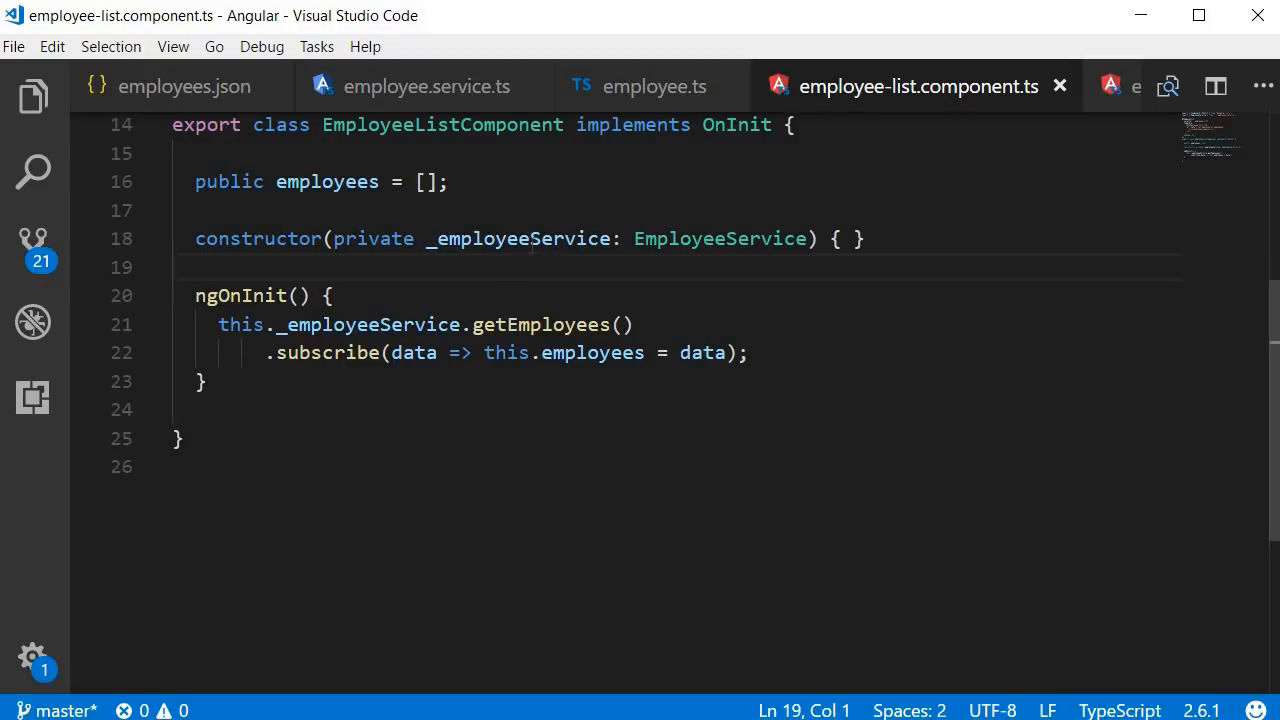
double_click(519, 238)
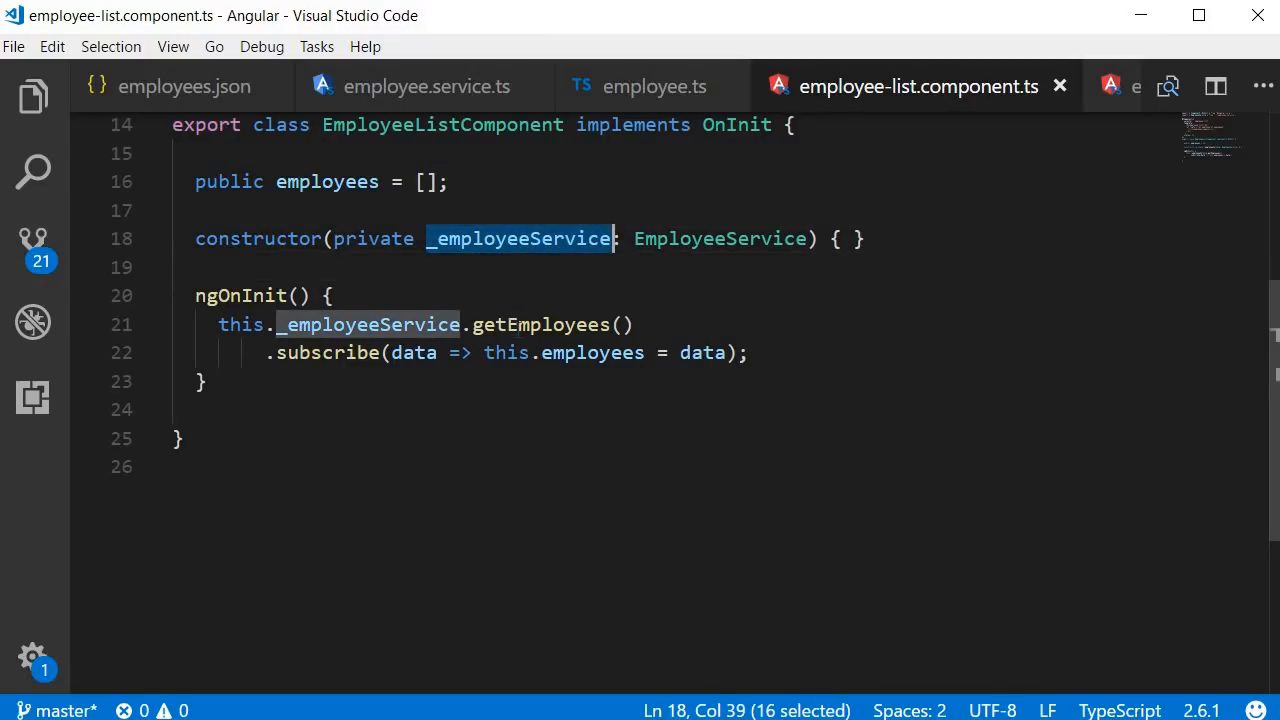
double_click(541, 324)
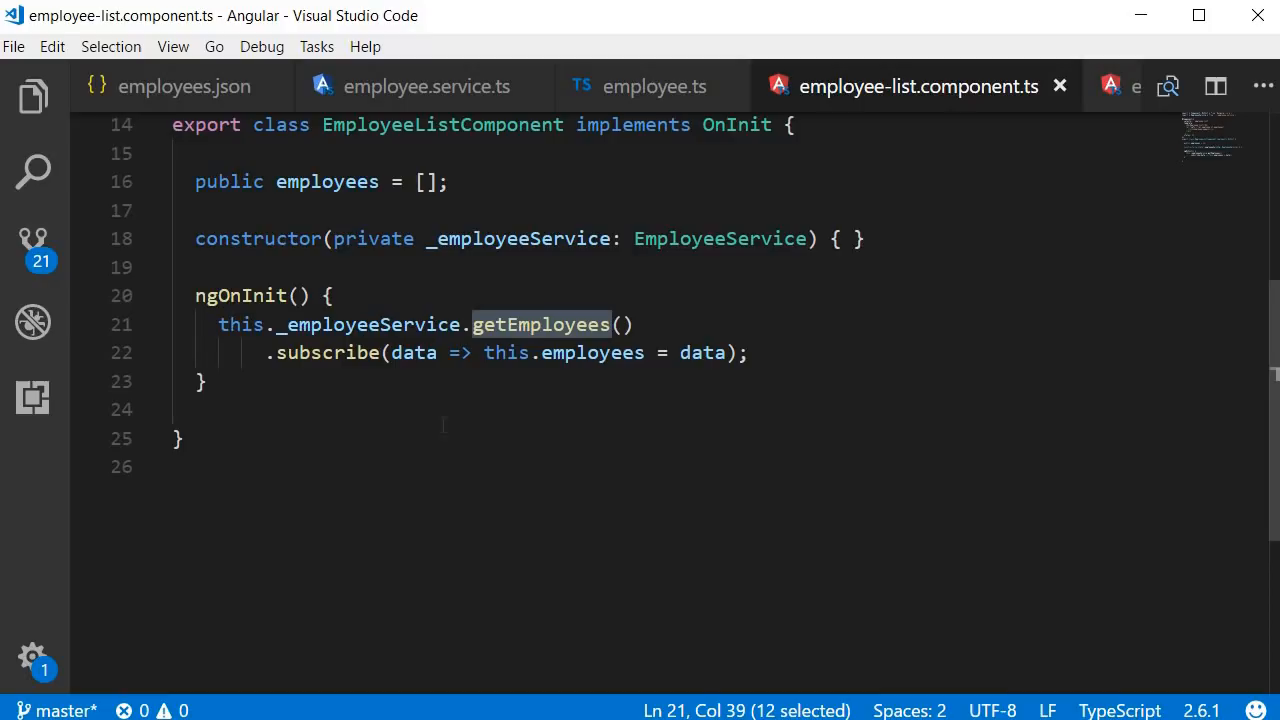
double_click(328, 352)
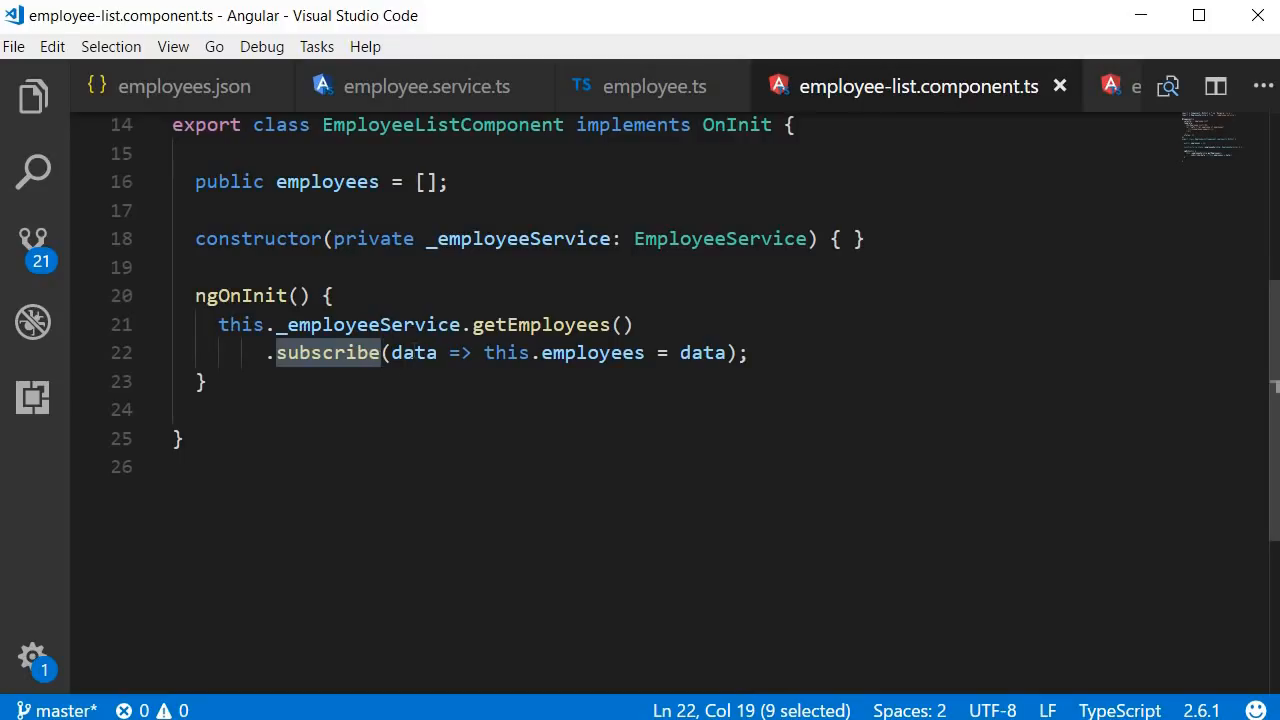
double_click(412, 352)
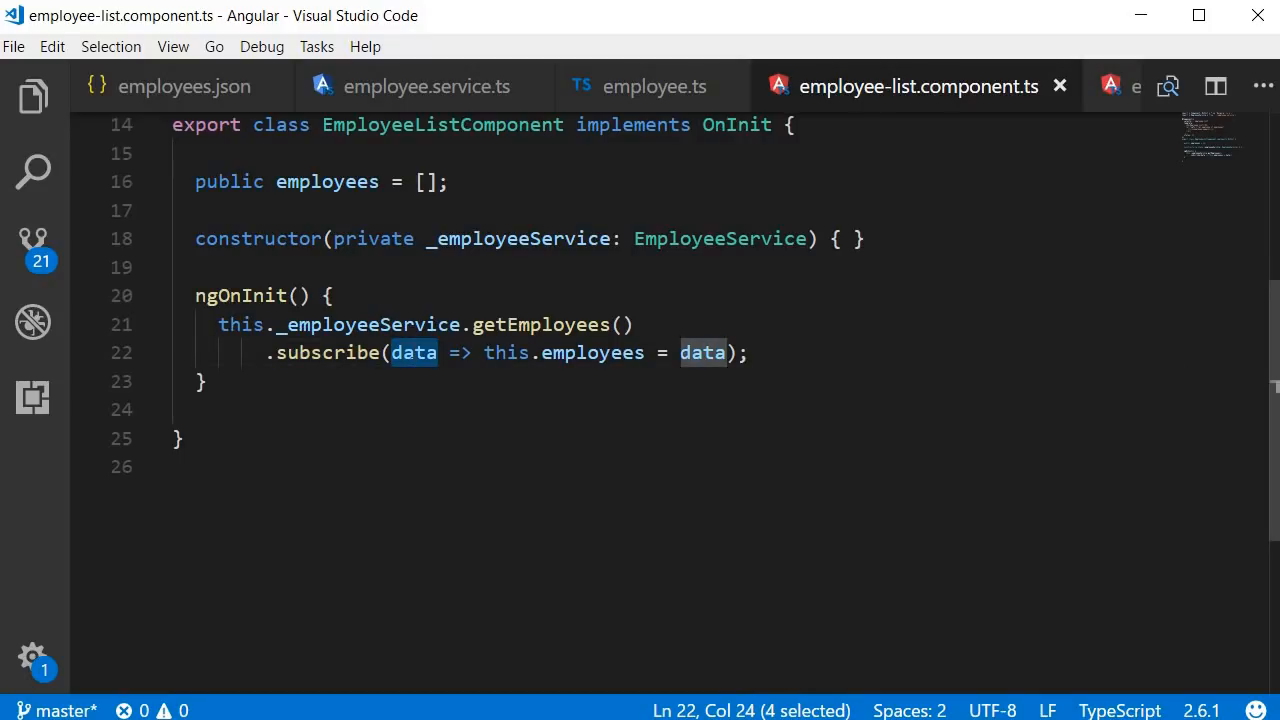
double_click(592, 352)
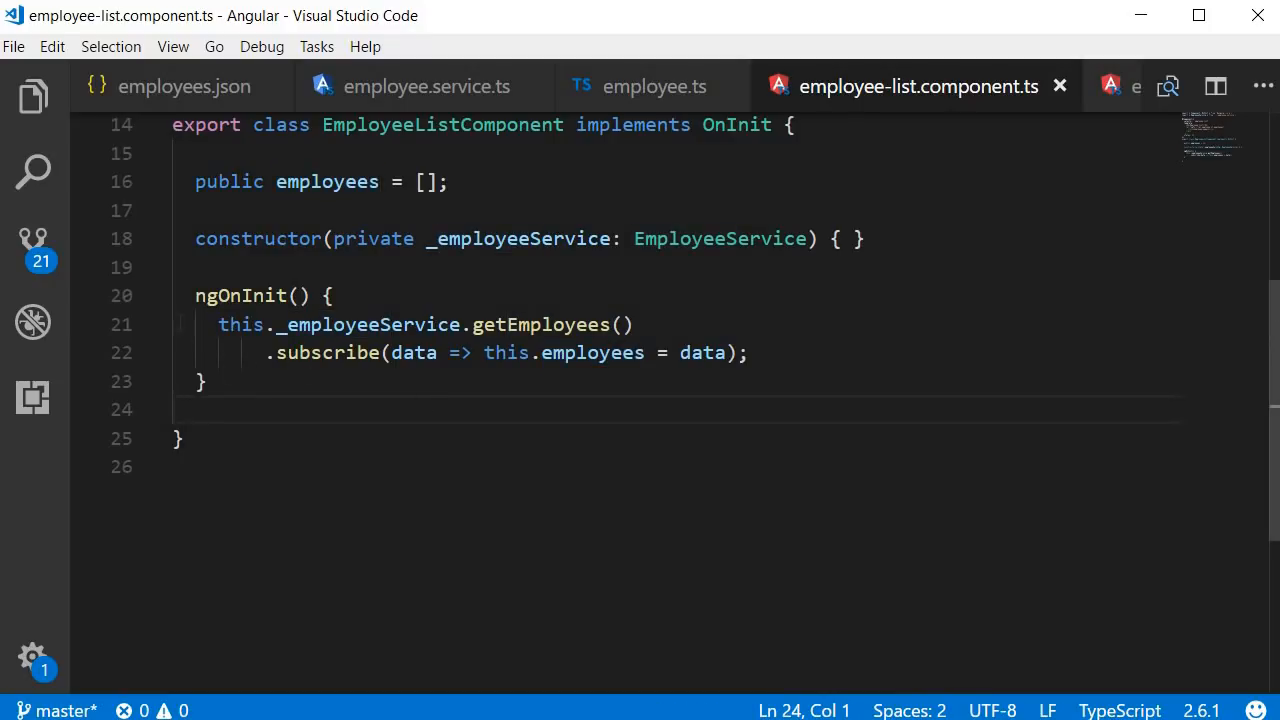
Step: Select the ngOnInit block, then view the five loaded employees at localhost:4200
left_click_drag(195, 295, 205, 381)
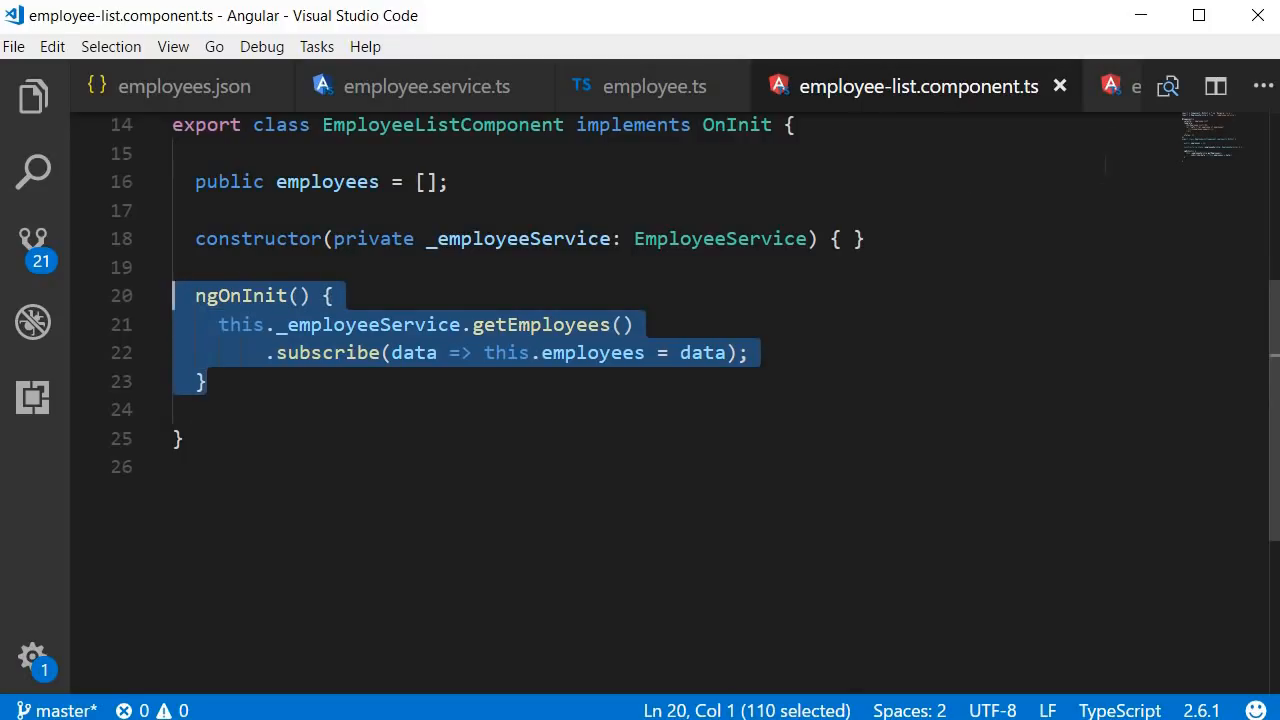
left_click(965, 86)
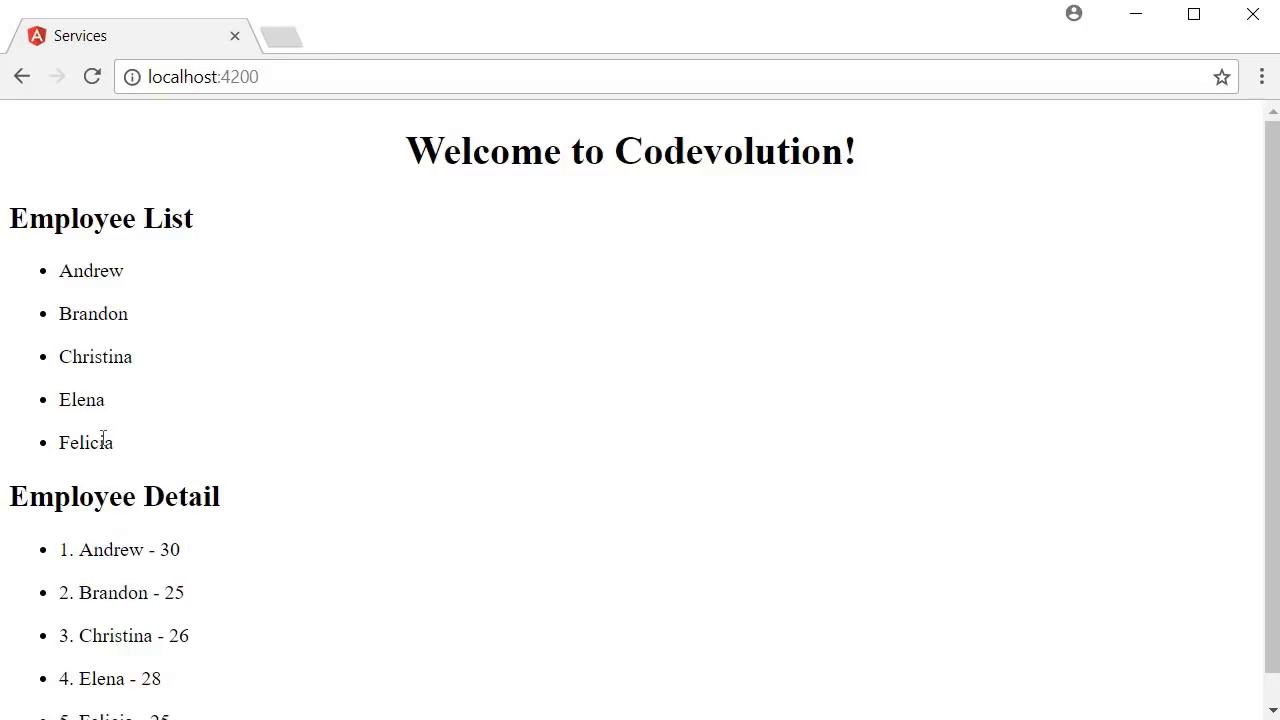
Step: Check the Employee List and Employee Detail output in Chrome, then return to app.module.ts
double_click(85, 442)
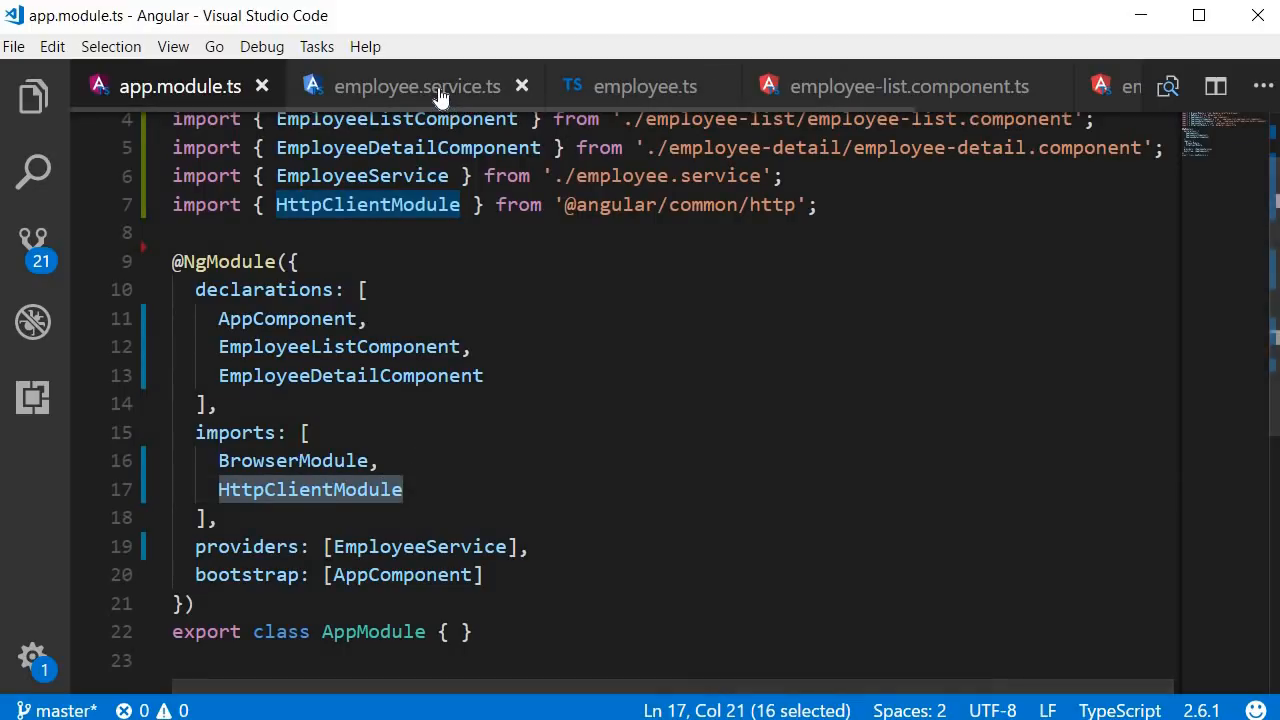
Step: Highlight HttpClient, http, employees URL and Observable return type in employee.service.ts
left_click(417, 86)
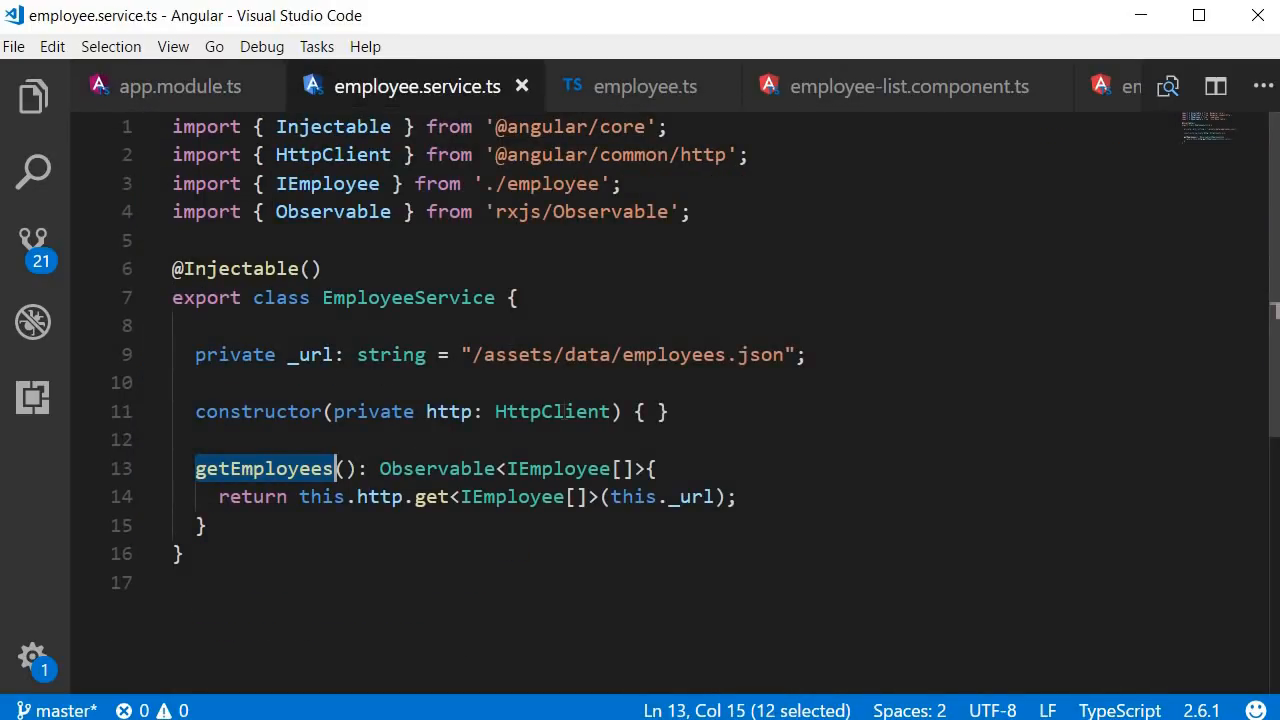
double_click(552, 411)
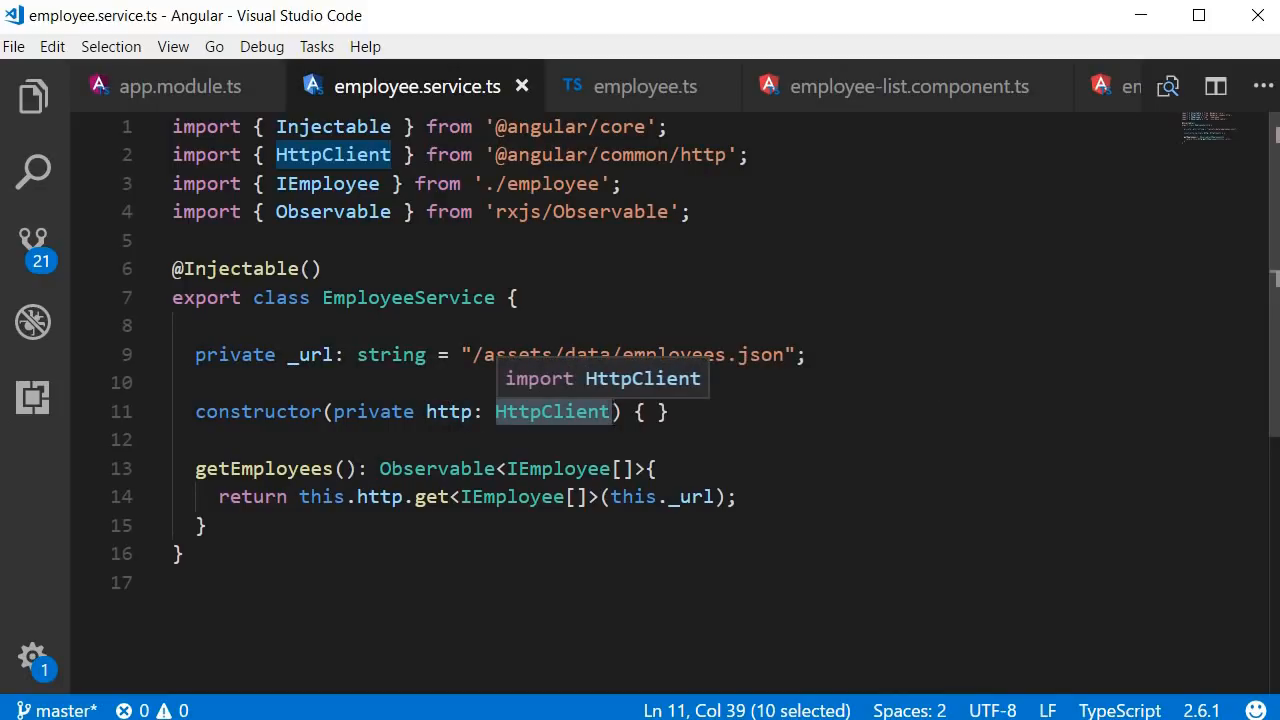
double_click(450, 411)
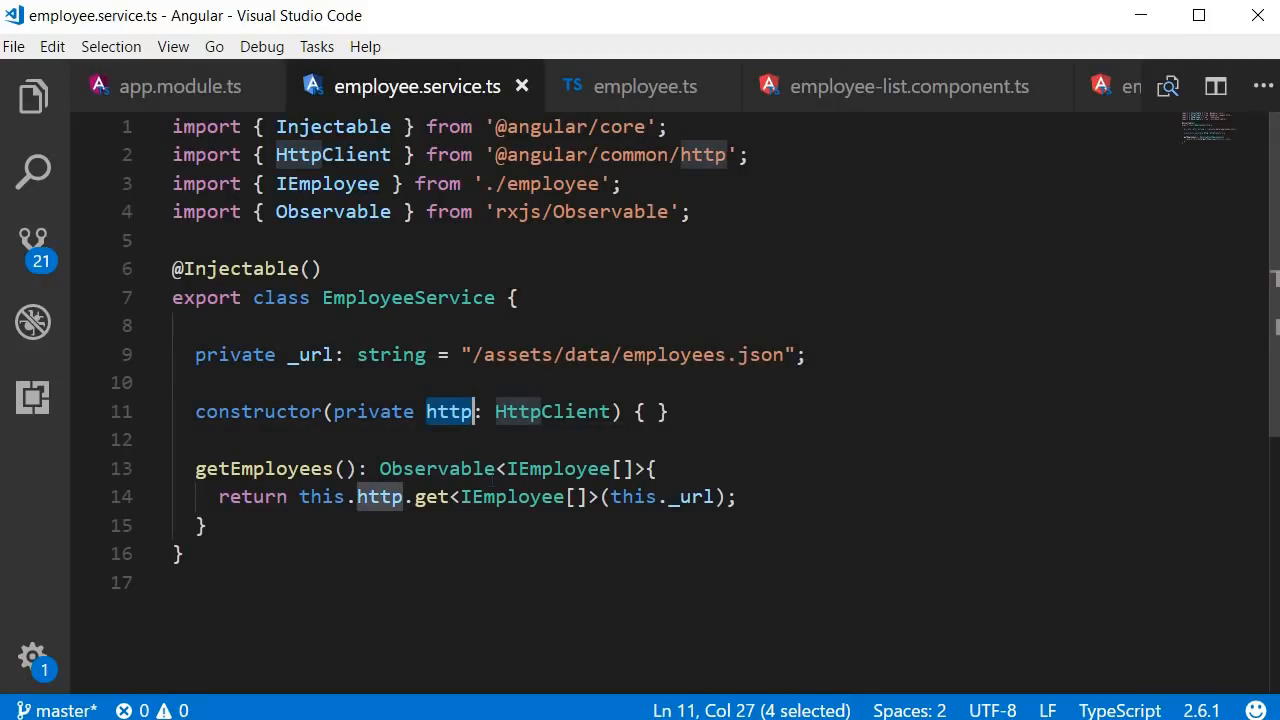
double_click(430, 497)
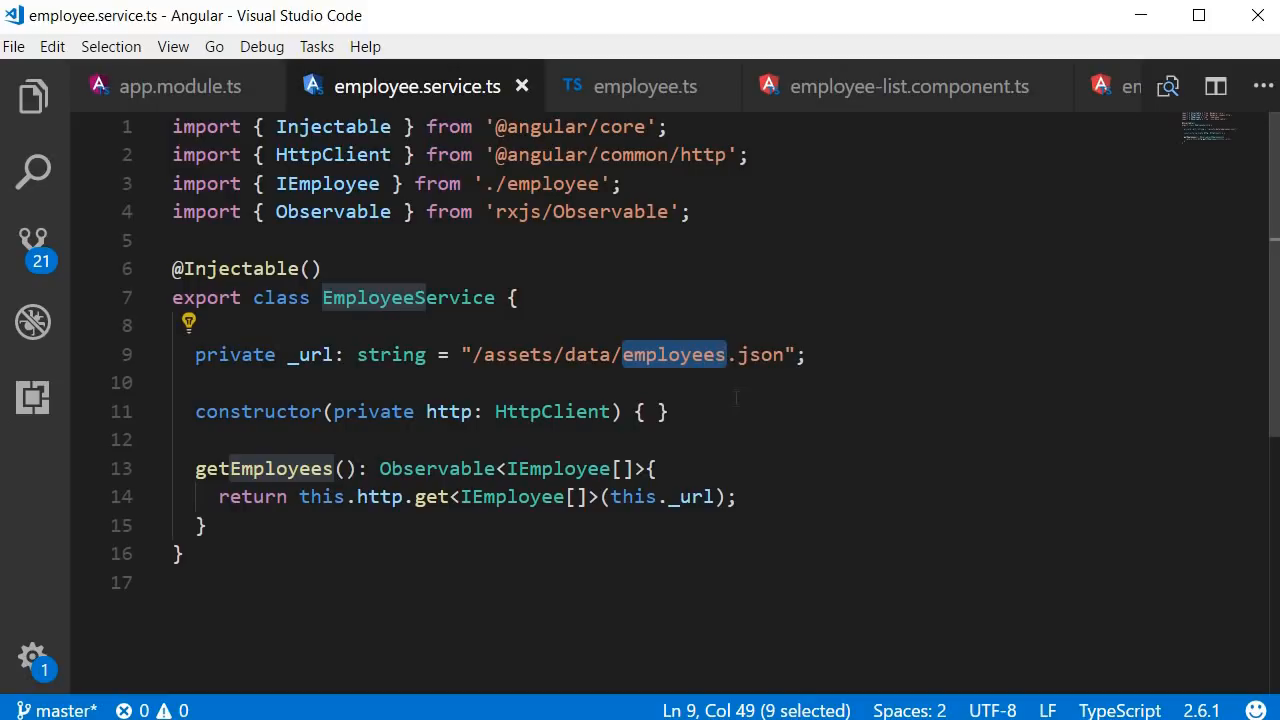
double_click(436, 468)
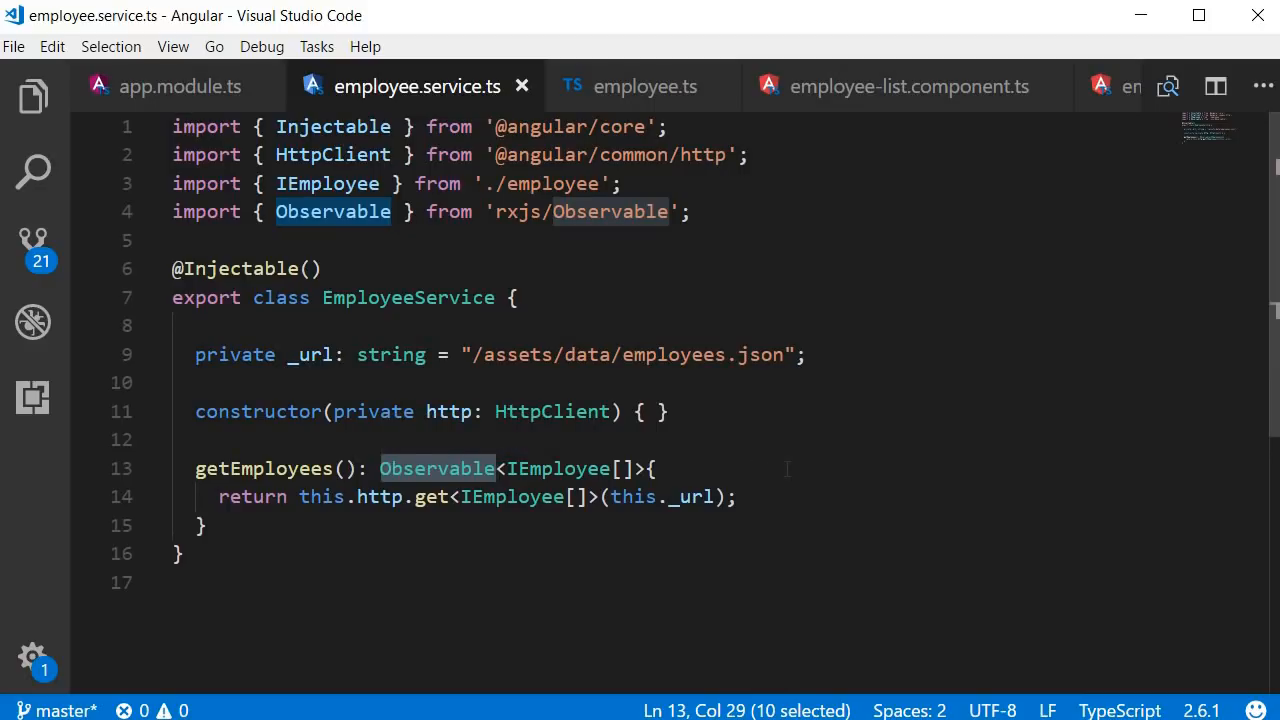
mouse_move(610, 86)
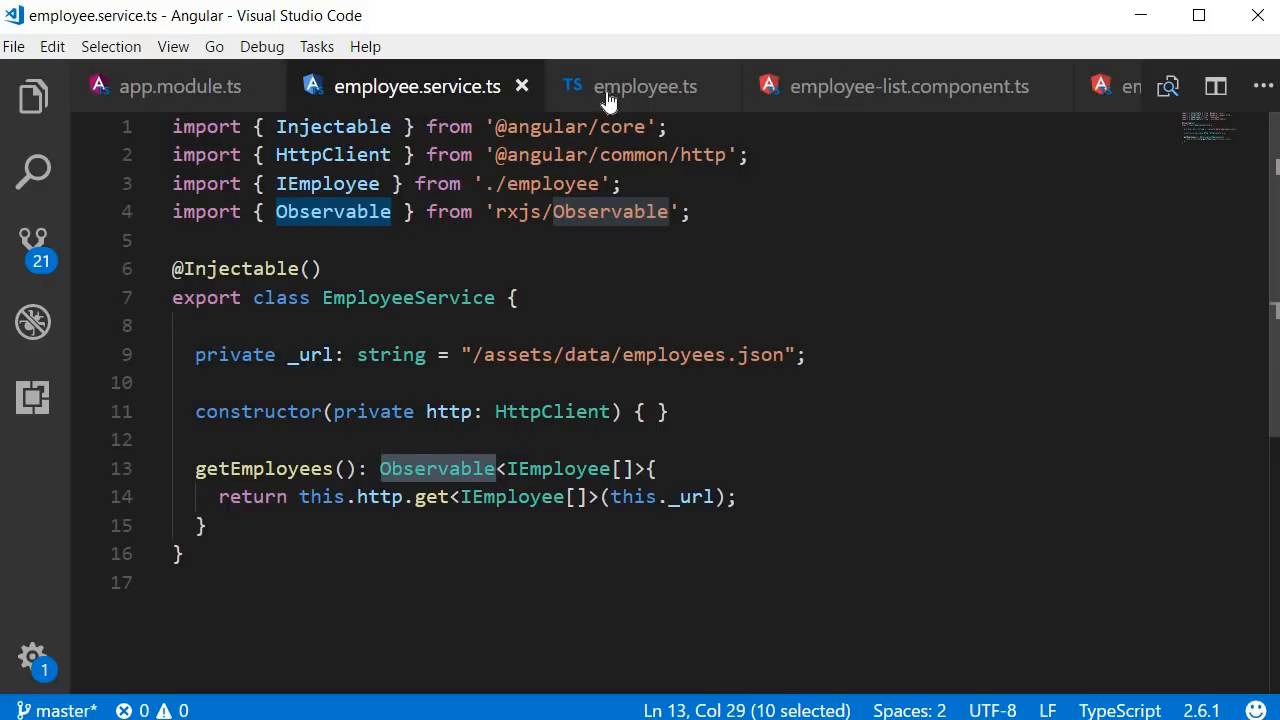
mouse_move(610, 95)
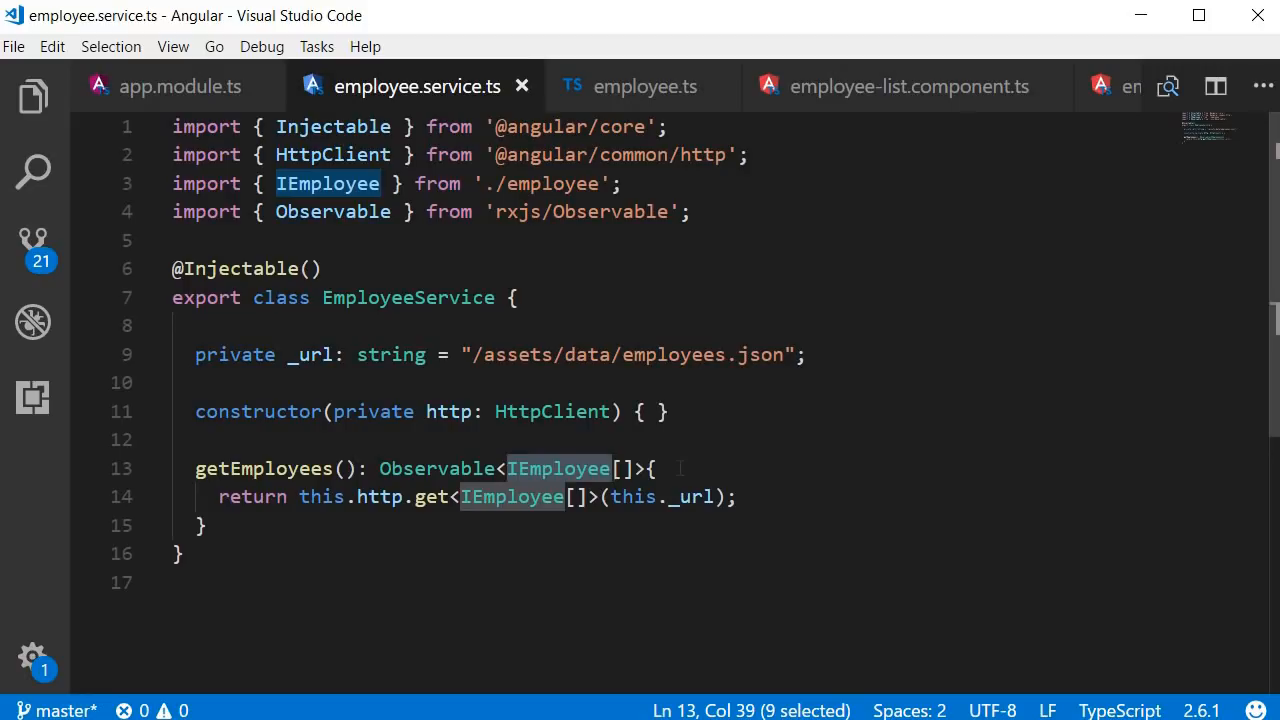
mouse_move(264, 468)
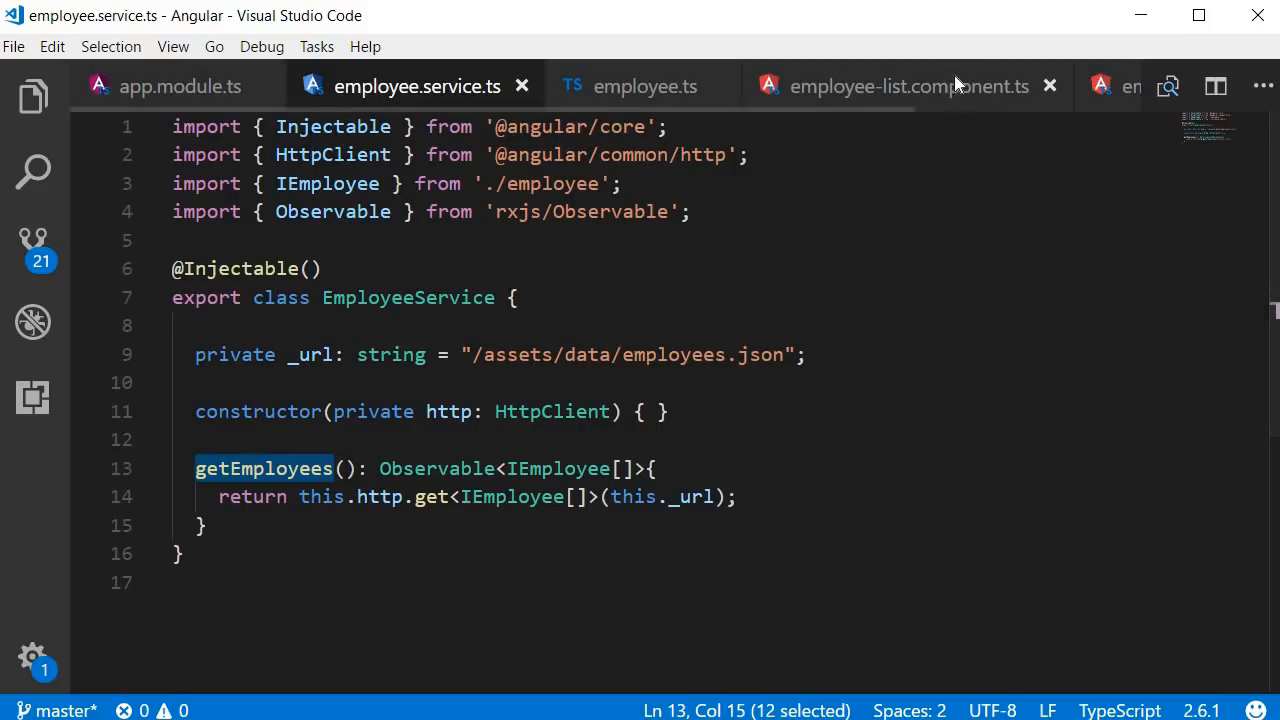
Step: Highlight data and employees in employee-list.component.ts, then scroll to the template at the top
left_click(893, 86)
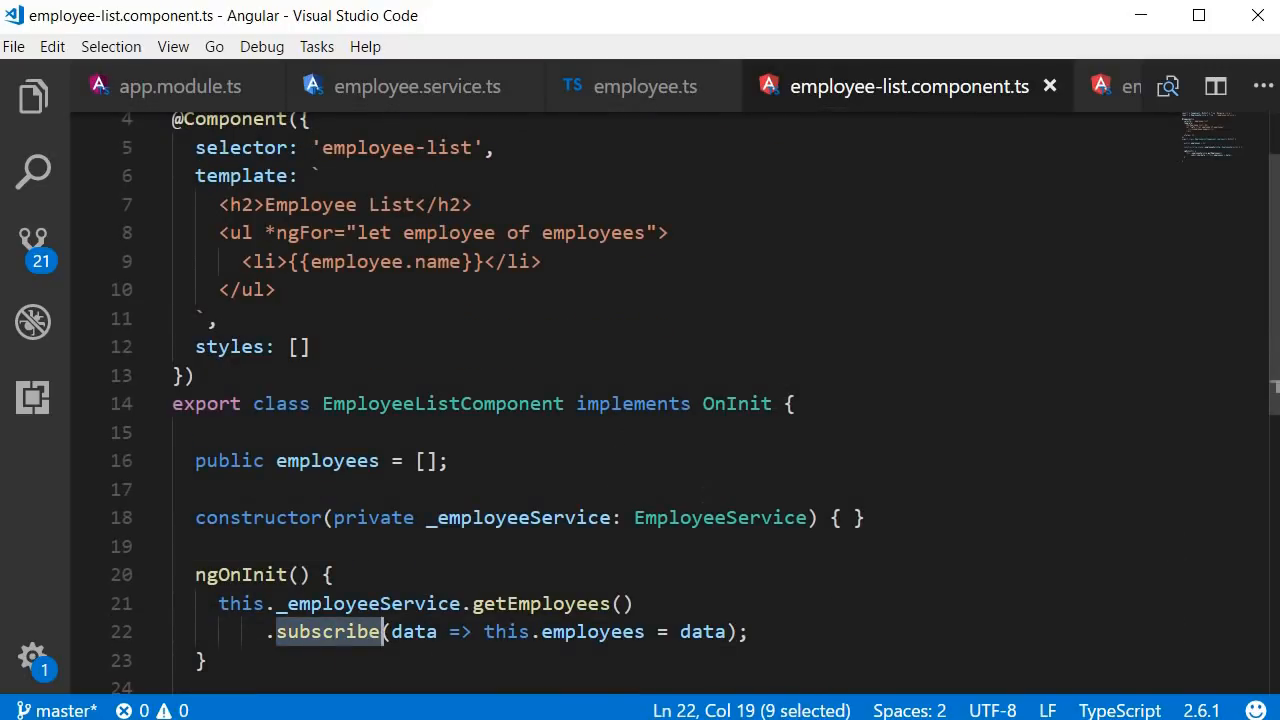
double_click(412, 631)
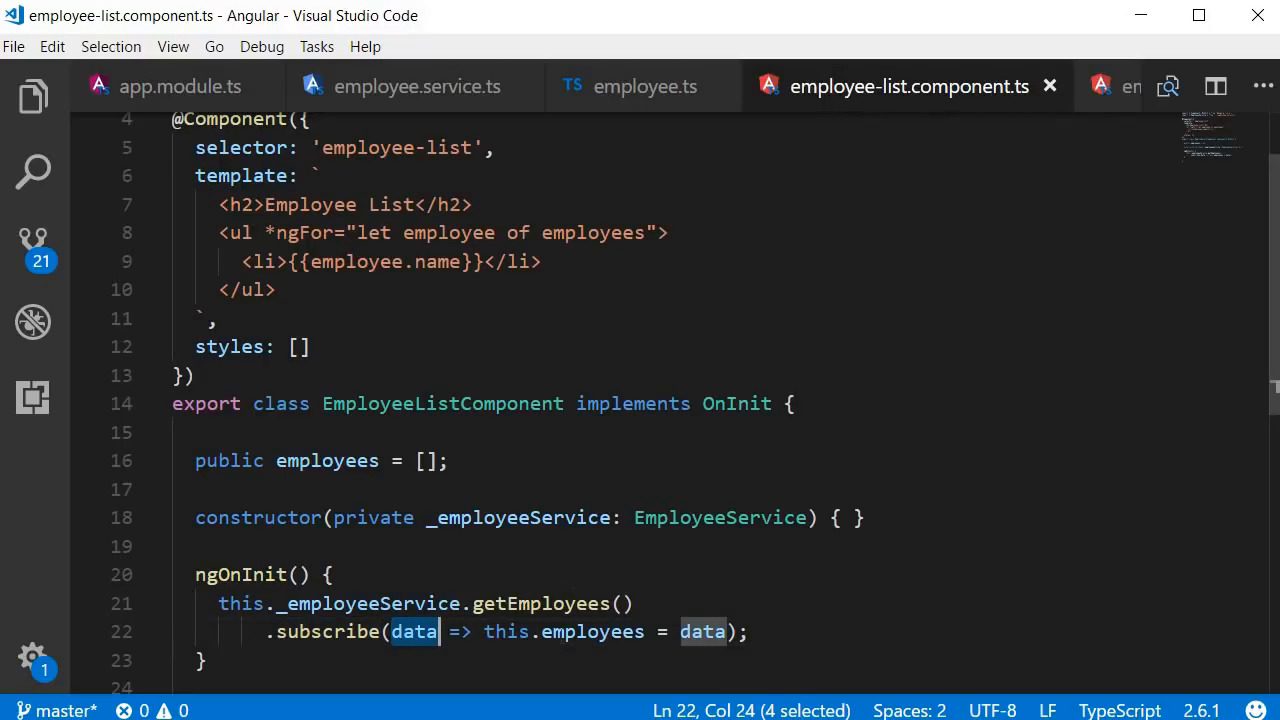
double_click(593, 631)
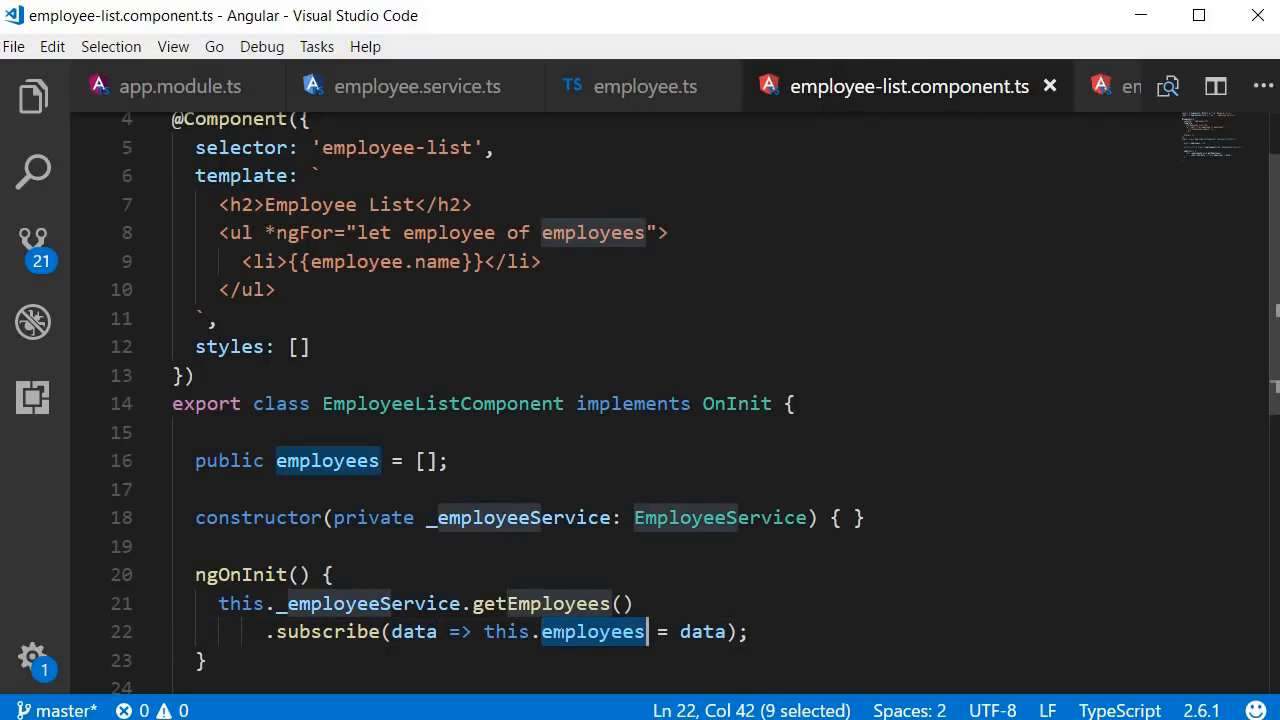
scroll("up", 3)
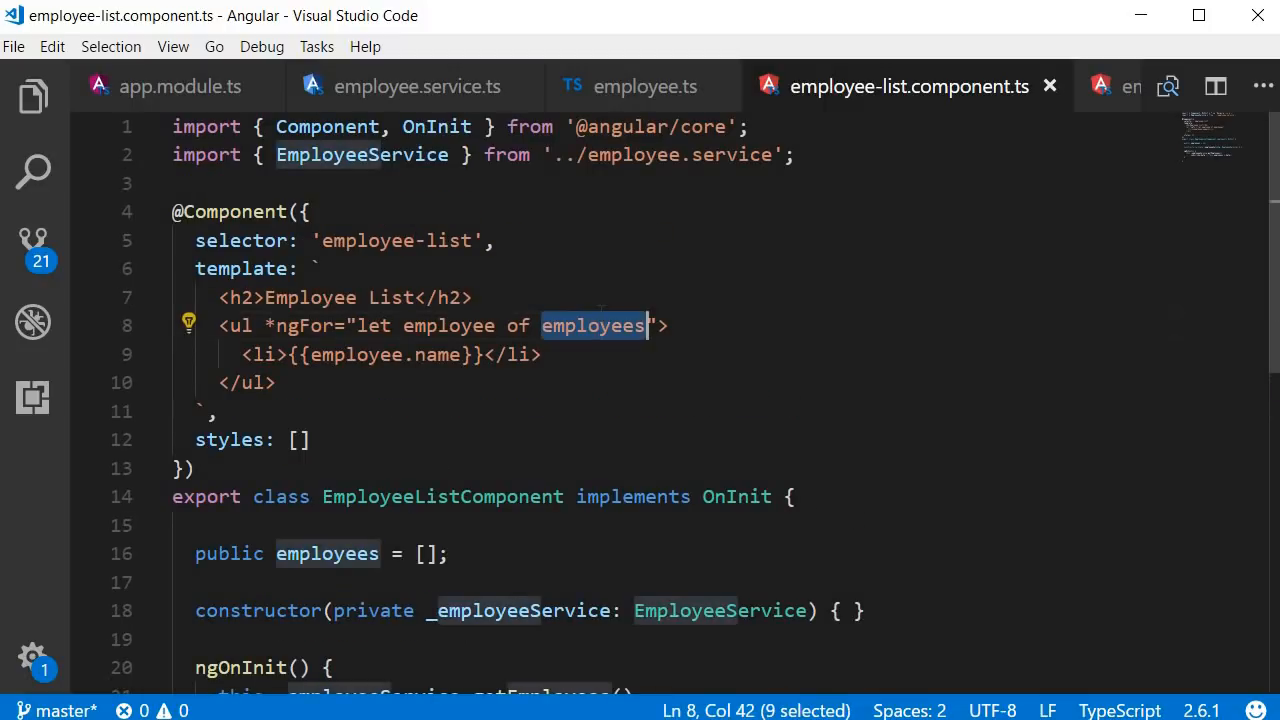
mouse_move(748, 449)
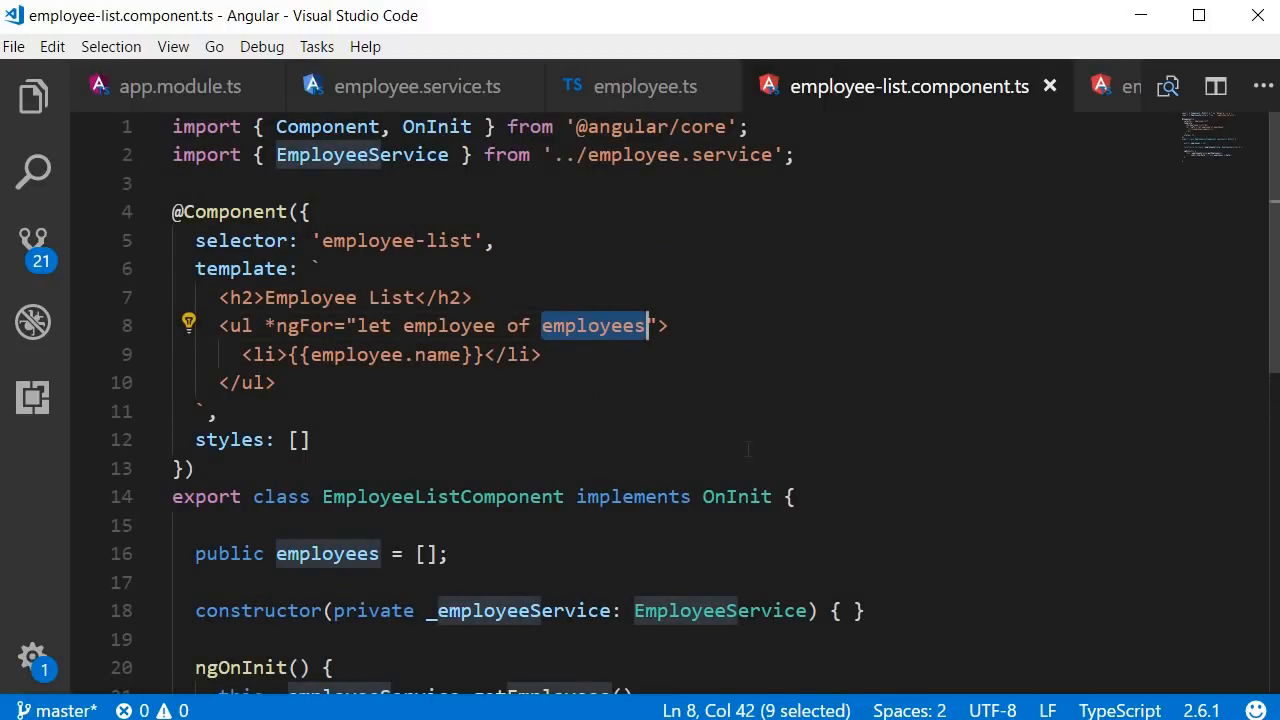